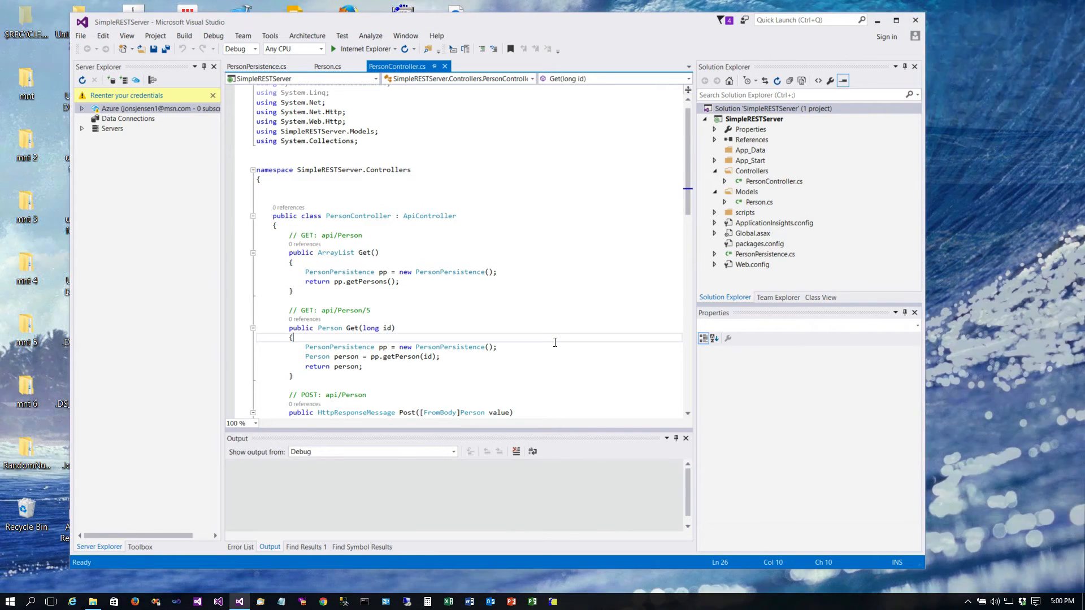
- Review PersonController.cs down to its empty Put and Delete methods
scroll("down", 3)
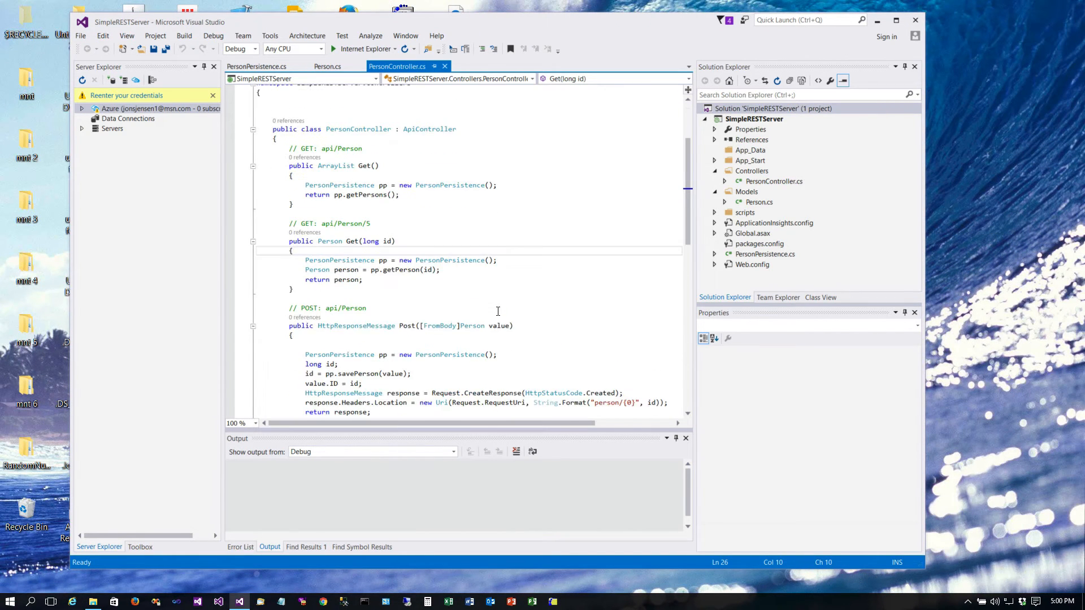
scroll("down", 3)
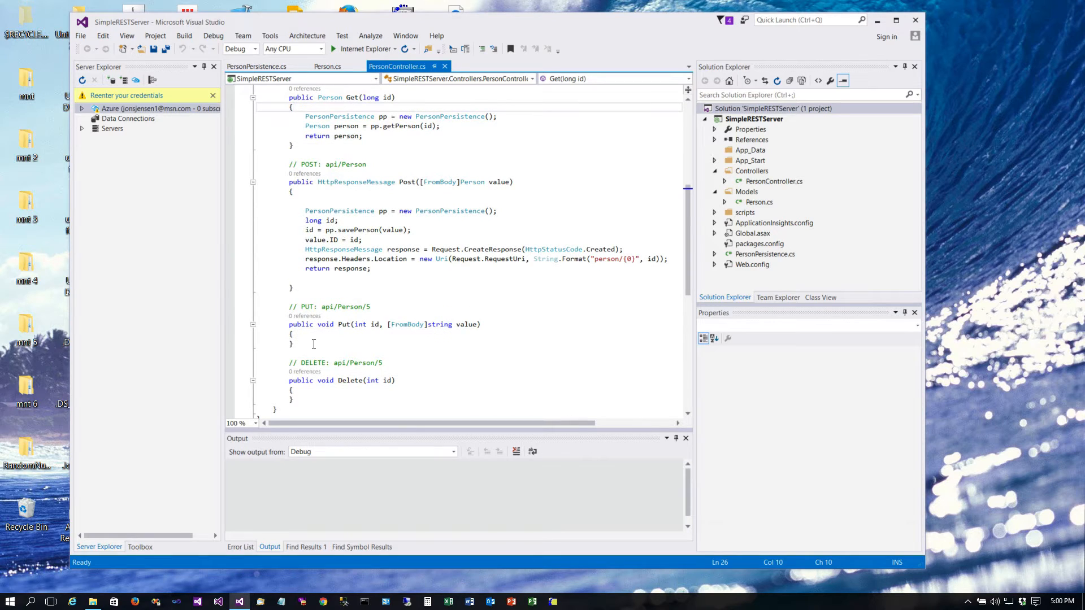
mouse_move(402, 371)
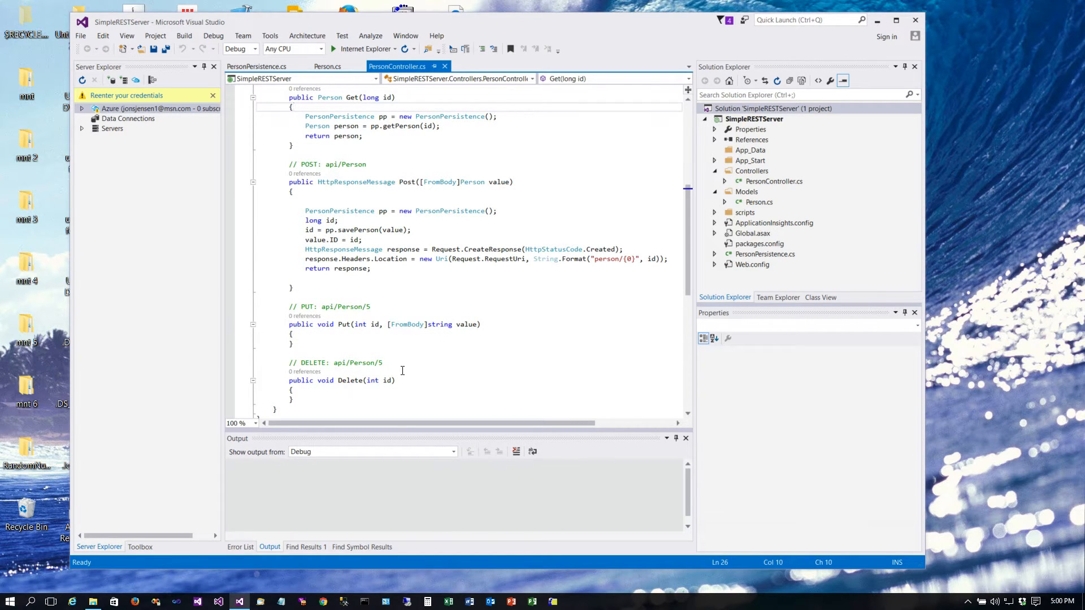
left_click(773, 181)
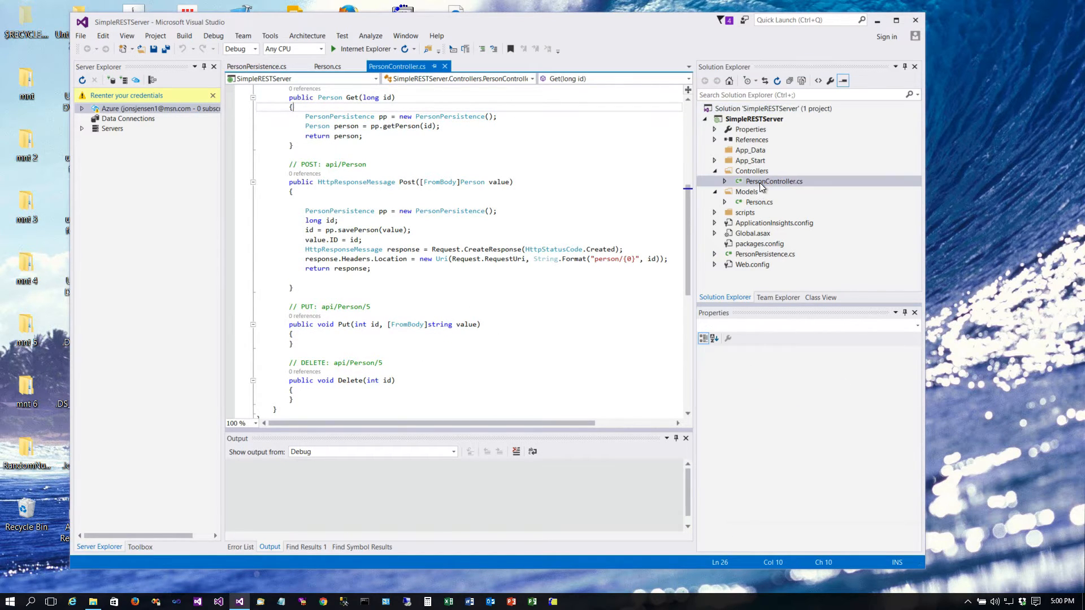
scroll("down", 3)
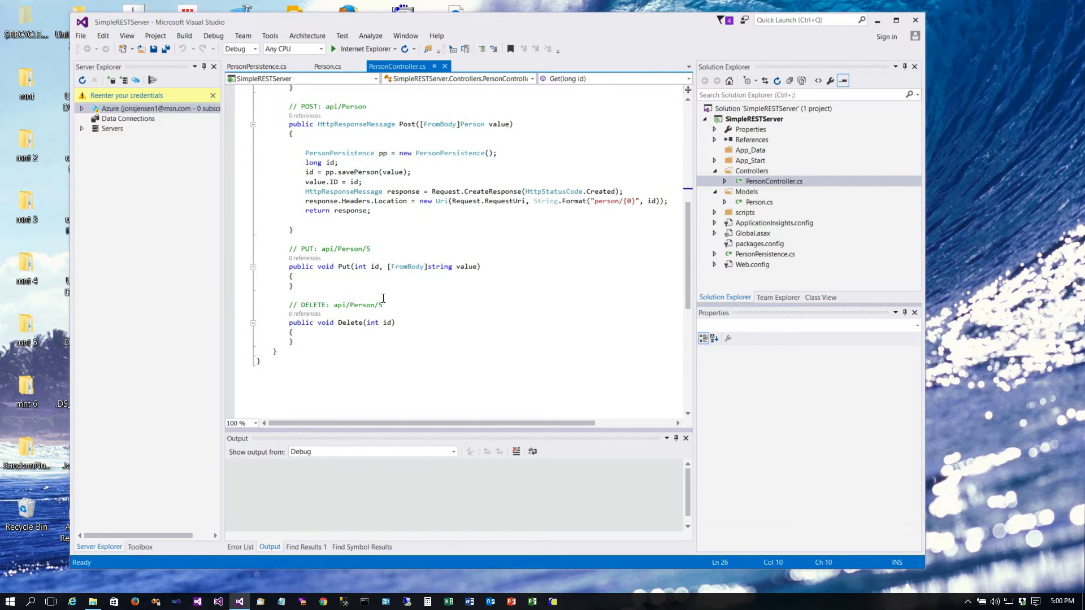
scroll("up", 3)
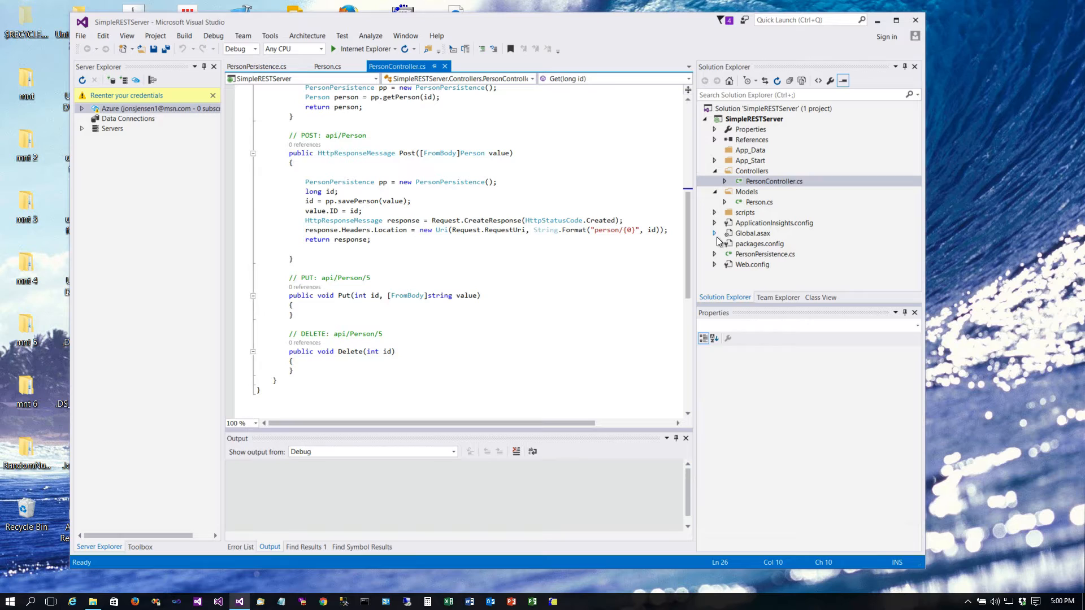
mouse_move(749, 259)
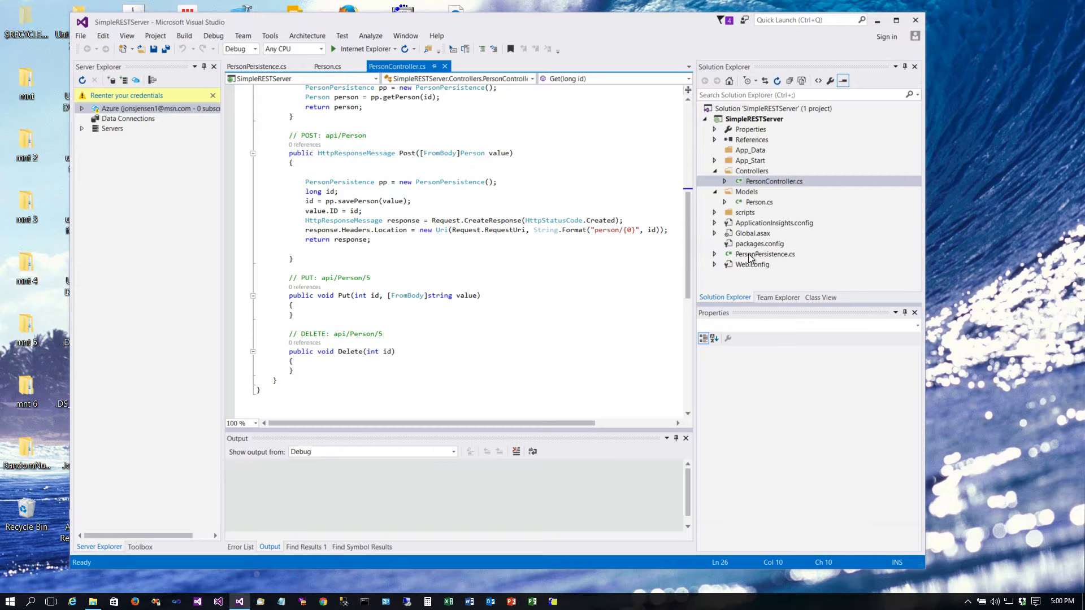
mouse_move(891, 274)
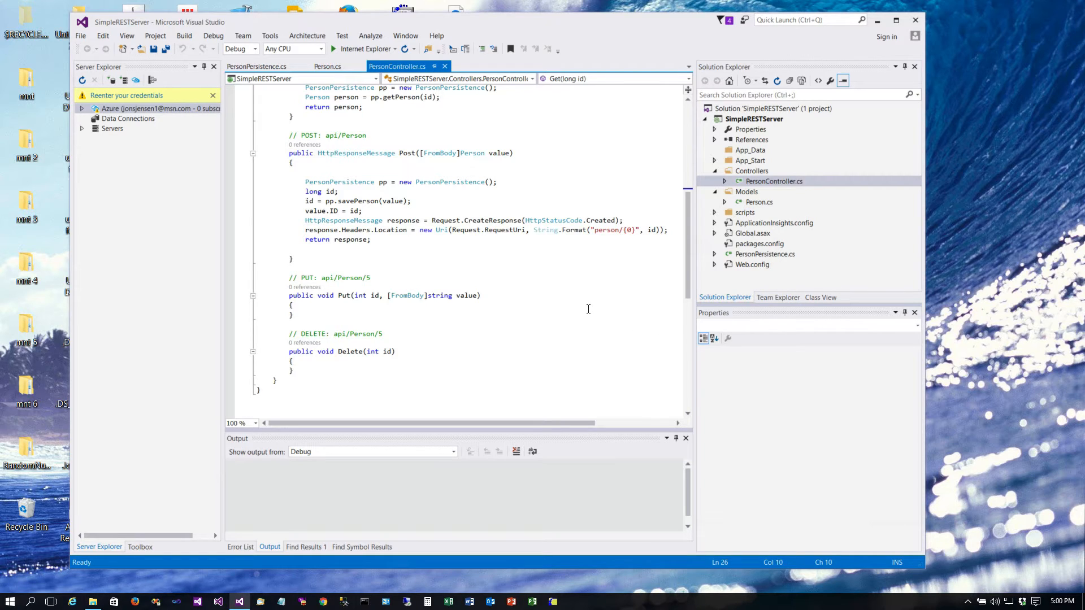
mouse_move(633, 260)
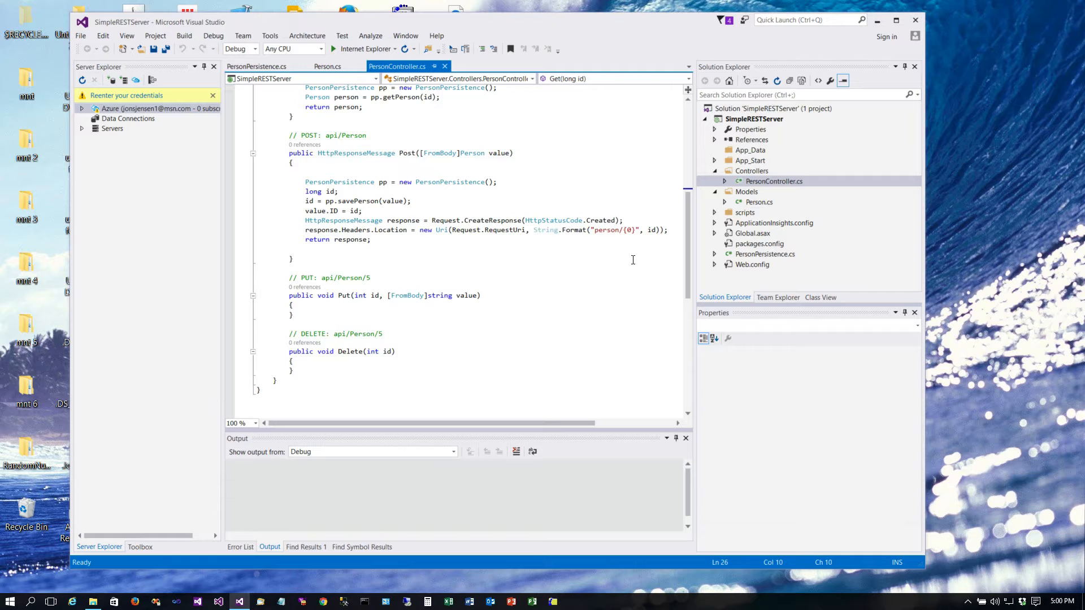
mouse_move(772, 258)
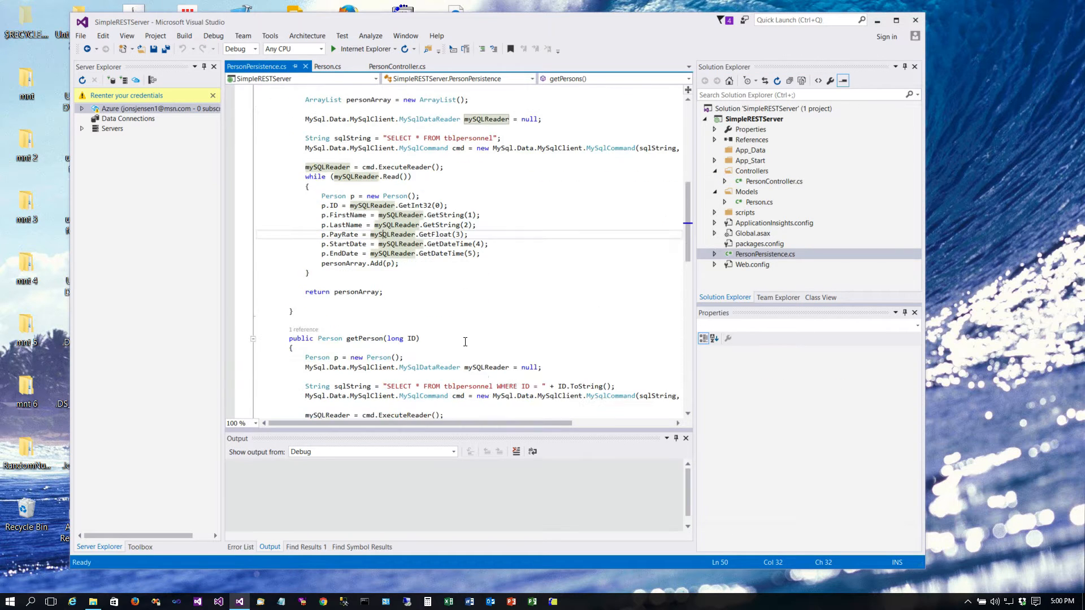
- Paste a copy of getPerson below the original and change its return type to bool
scroll("down", 3)
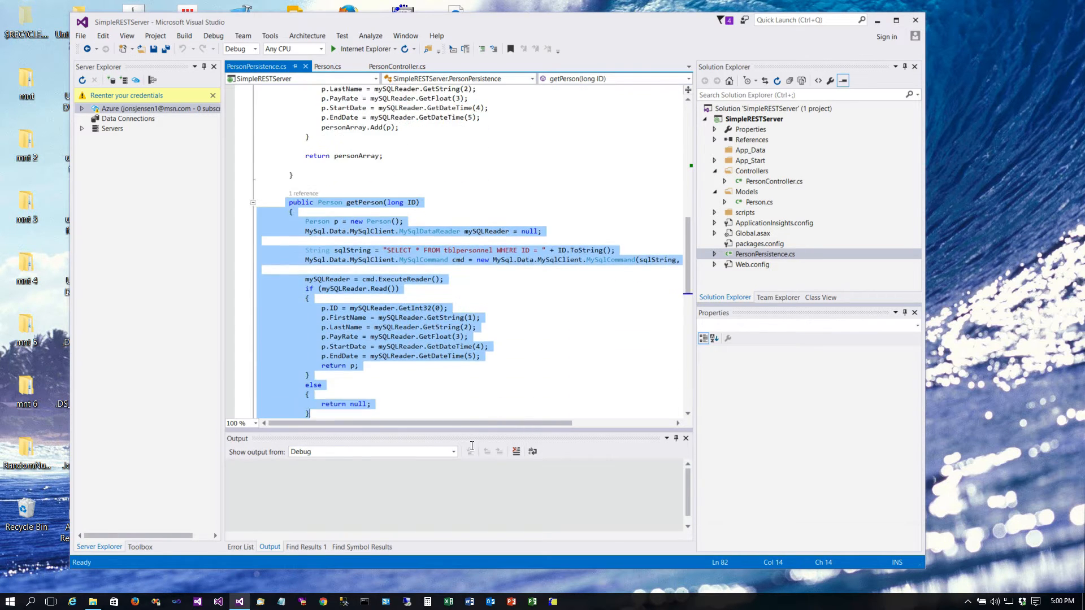
scroll("down", 3)
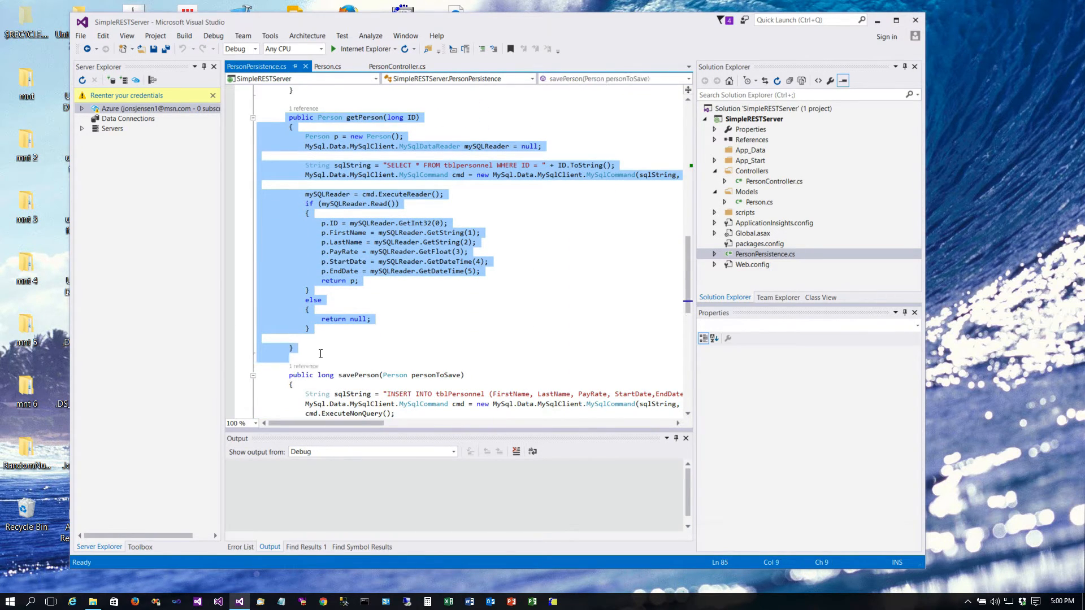
left_click(320, 352)
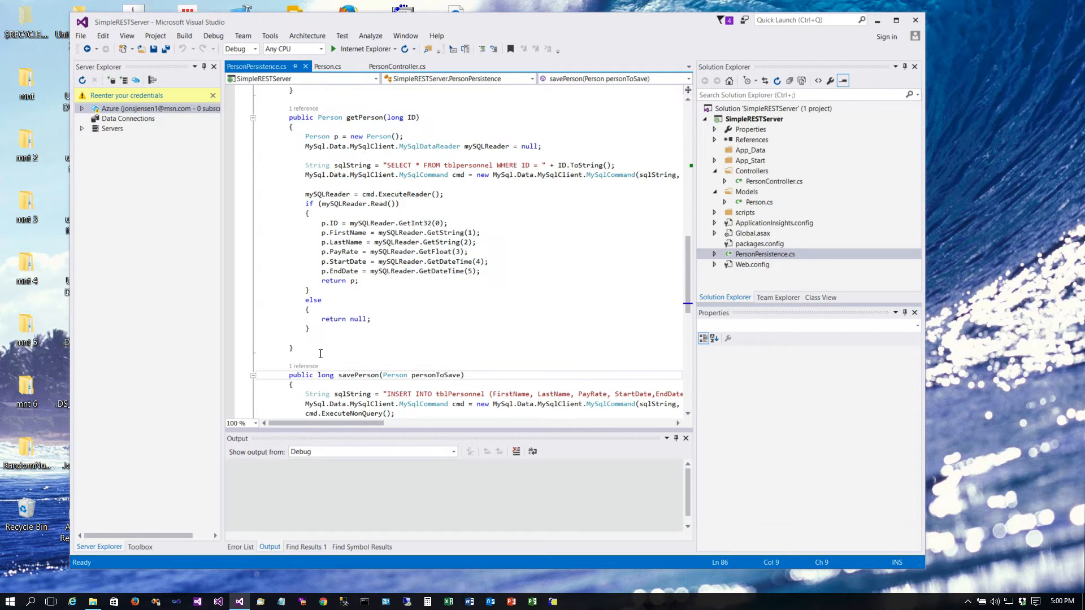
key("enter")
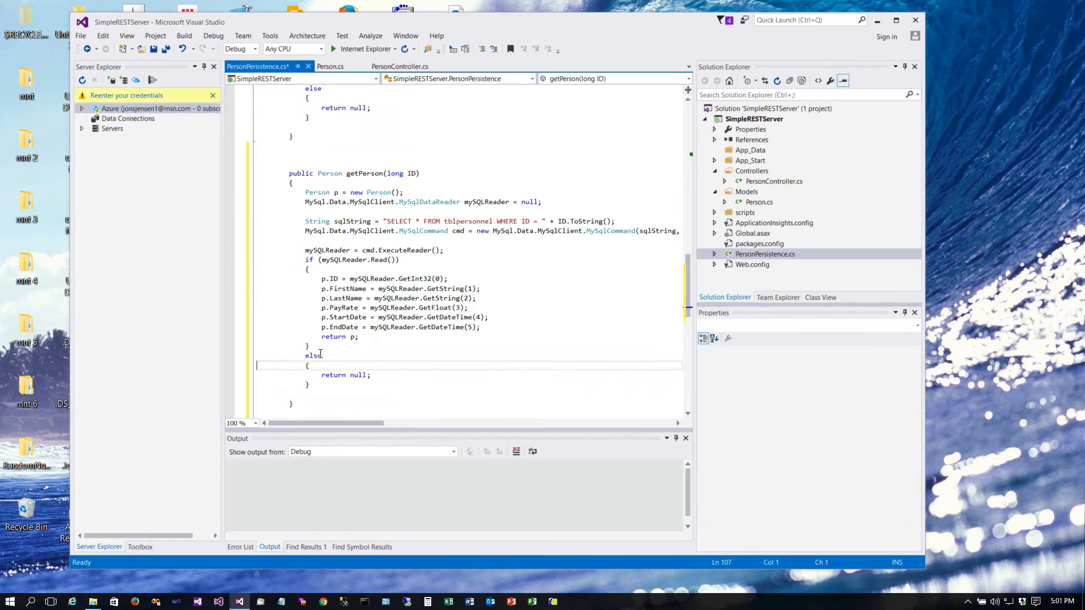
left_click(365, 173)
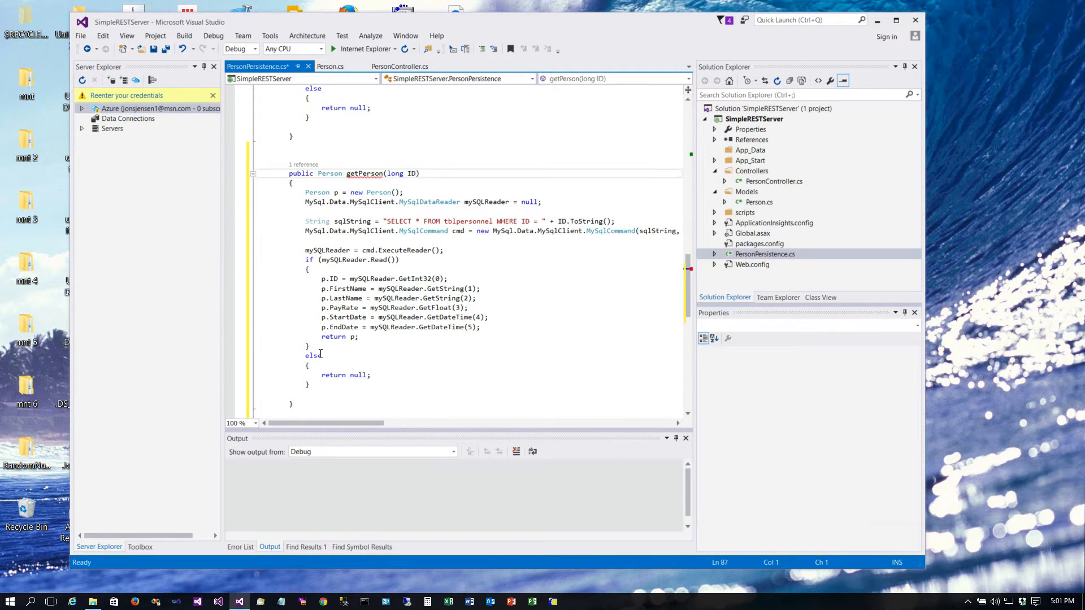
left_click(343, 173)
type(" delete")
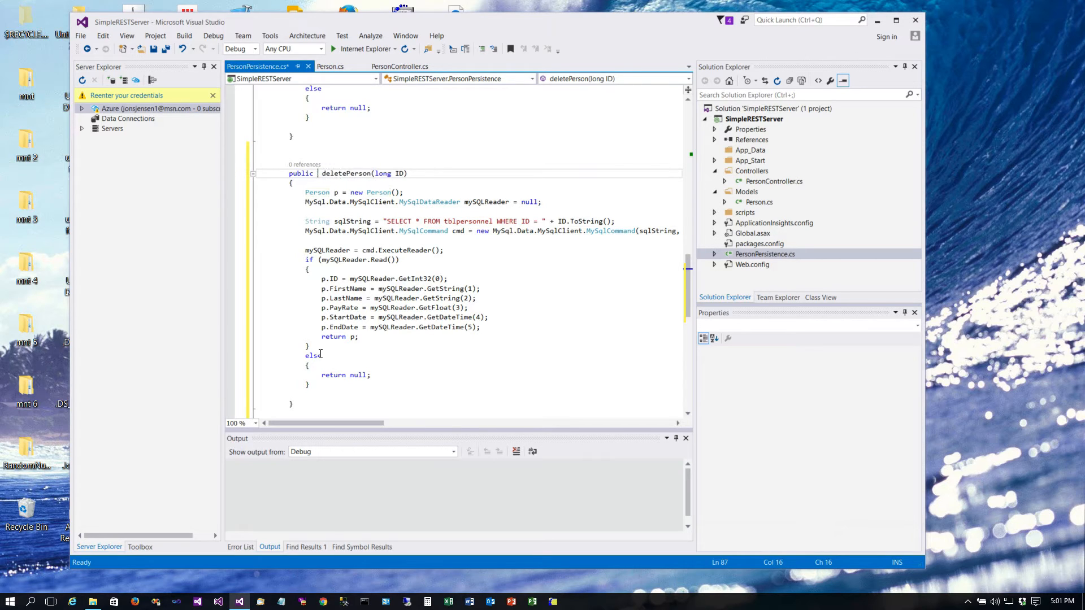
type("bool")
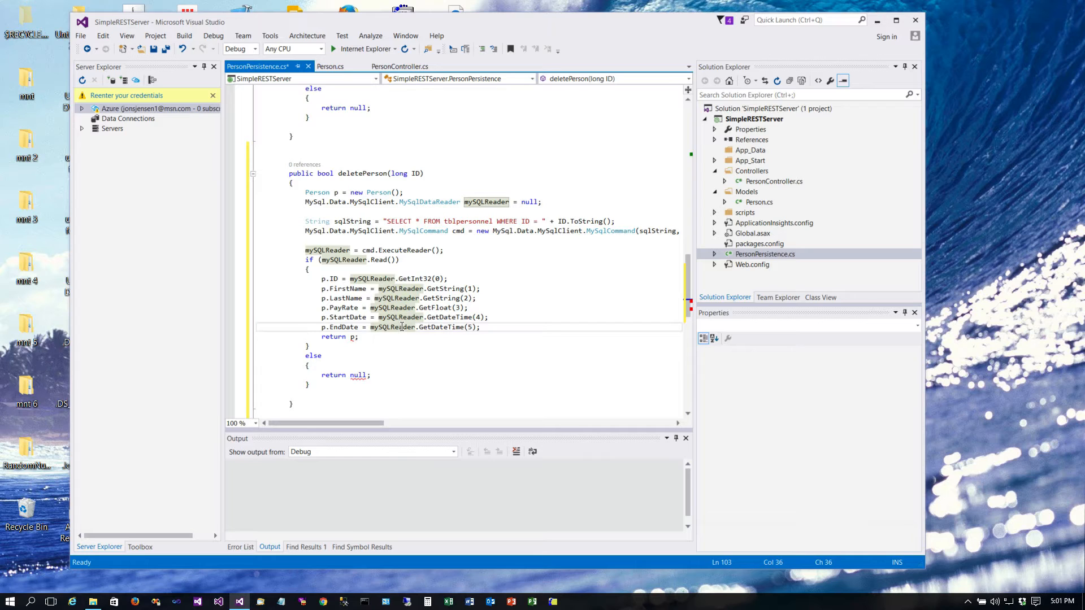
mouse_move(489, 328)
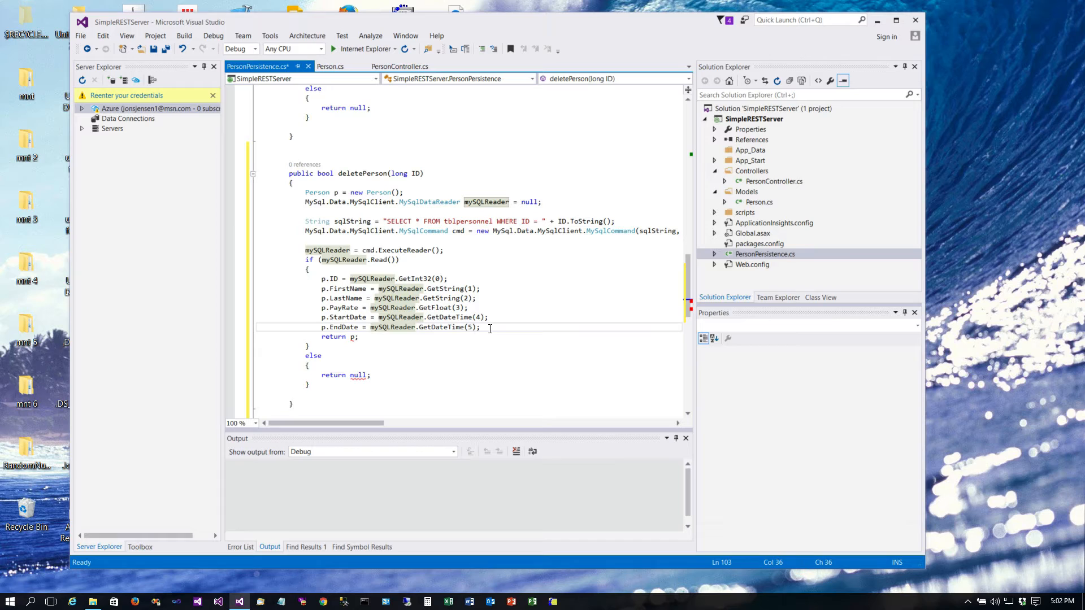
left_click(401, 222)
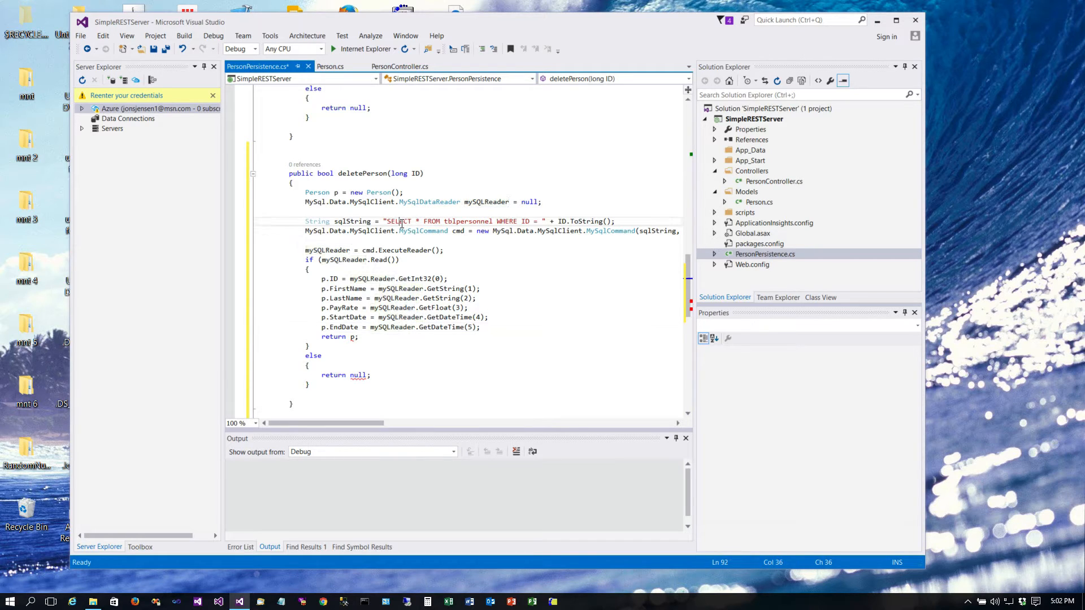
double_click(399, 220)
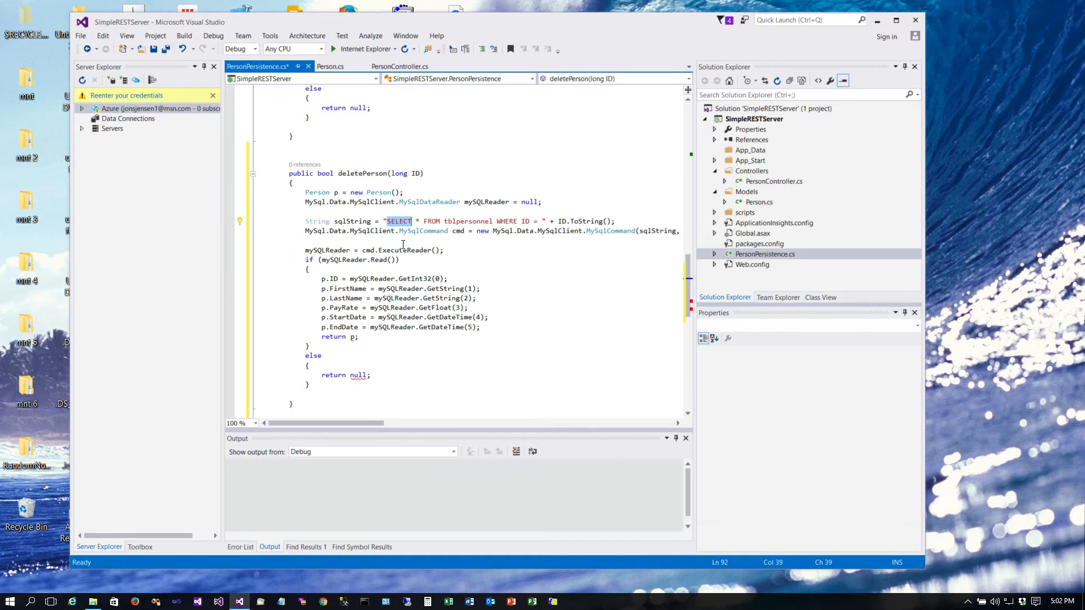
type("DELETE")
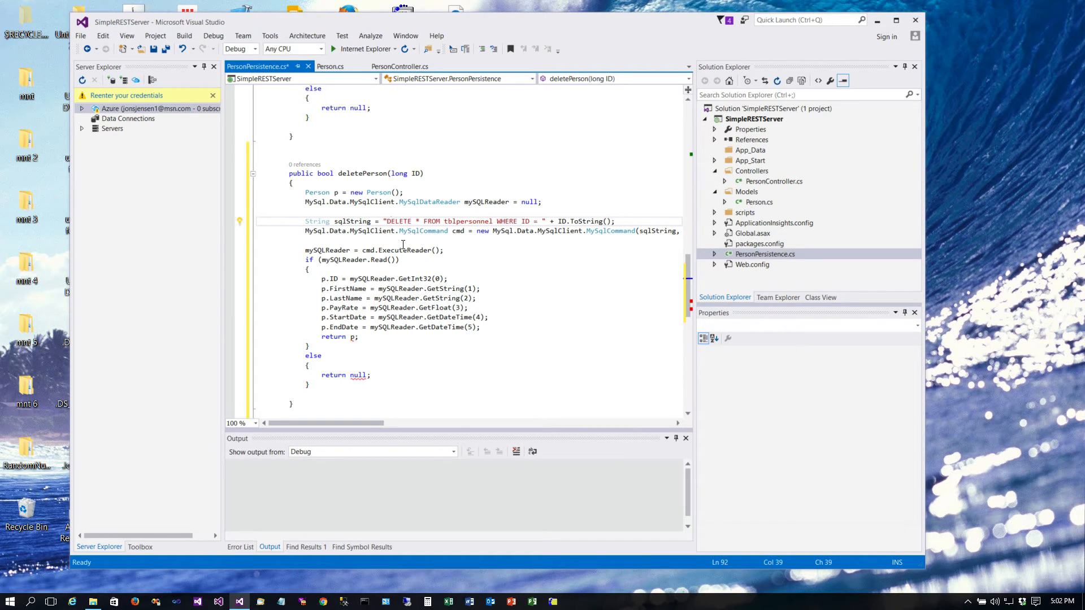
double_click(417, 220)
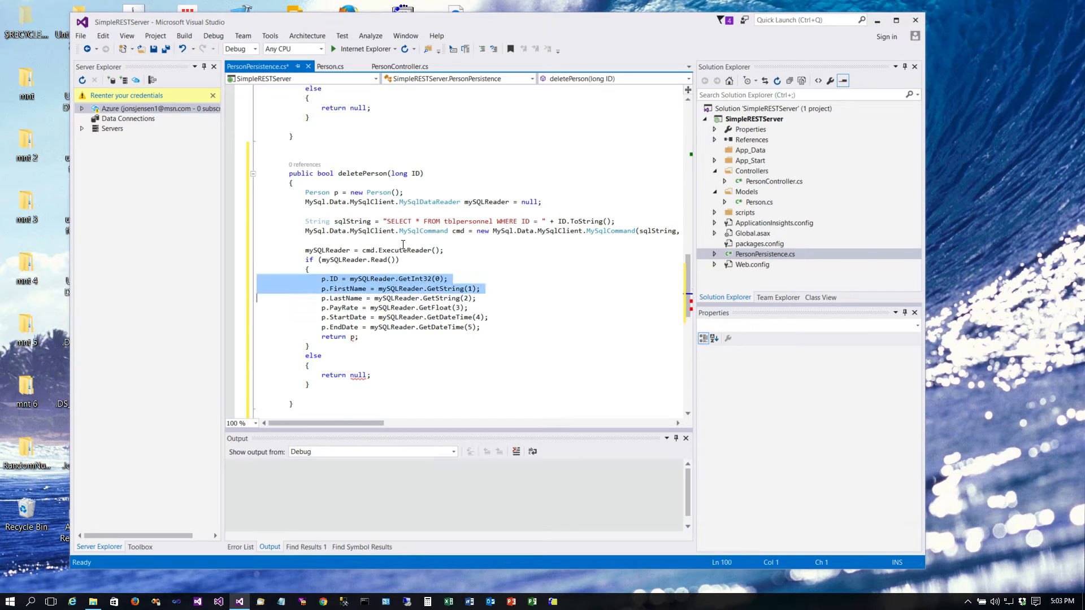
- Empty the if block's Person assignments and make the else branch return false
key("Delete")
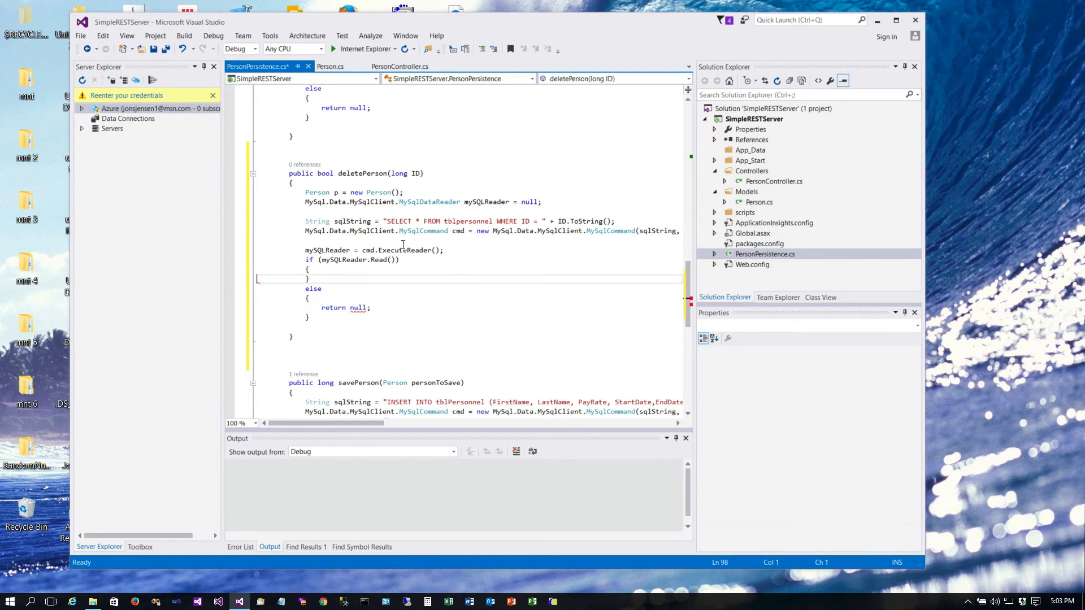
left_click(340, 308)
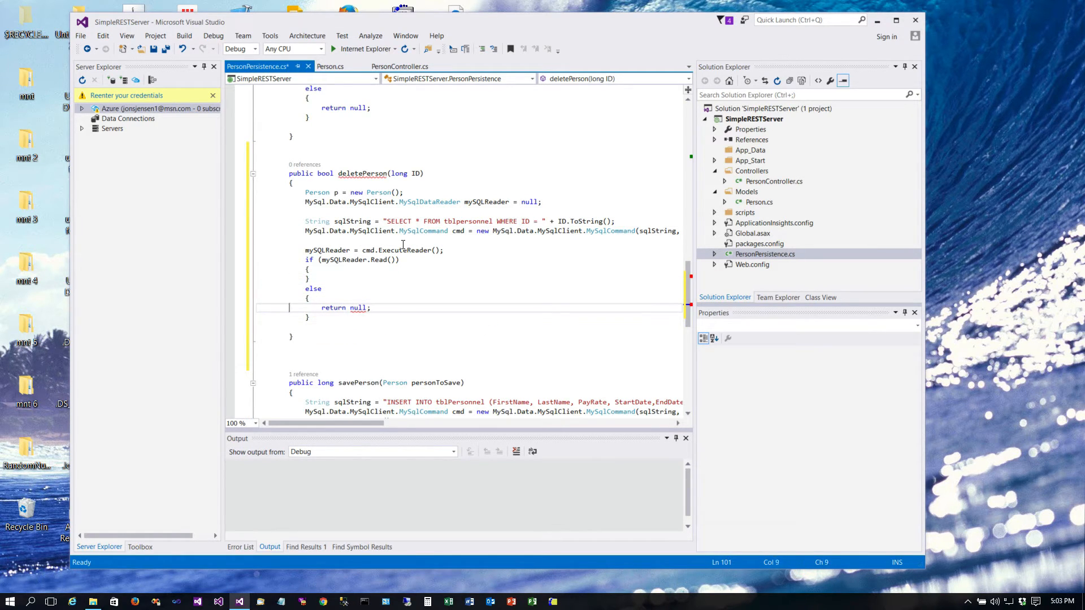
left_click(358, 308)
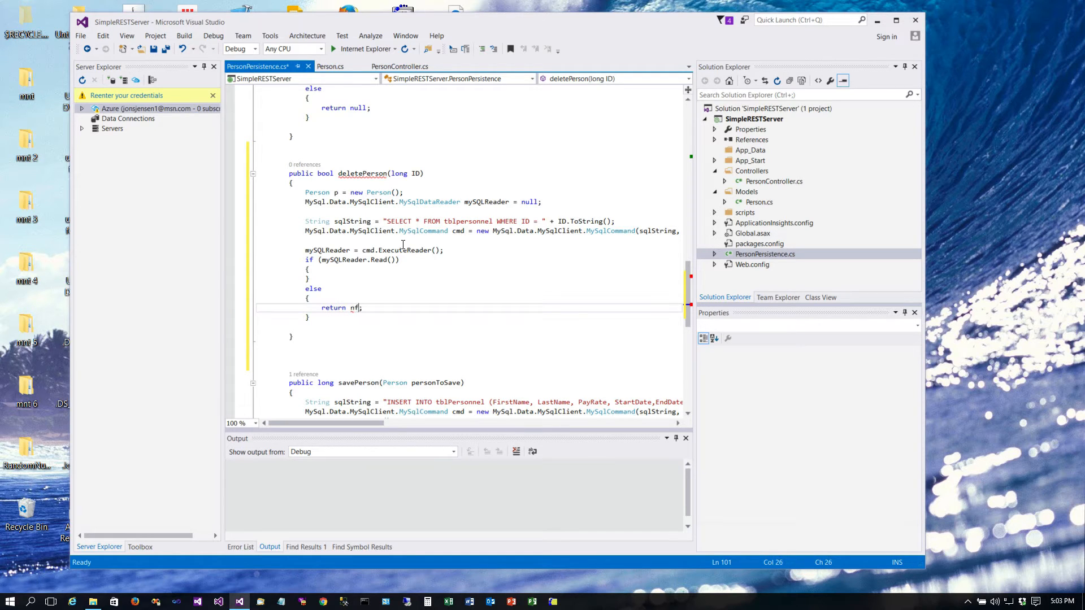
type("false")
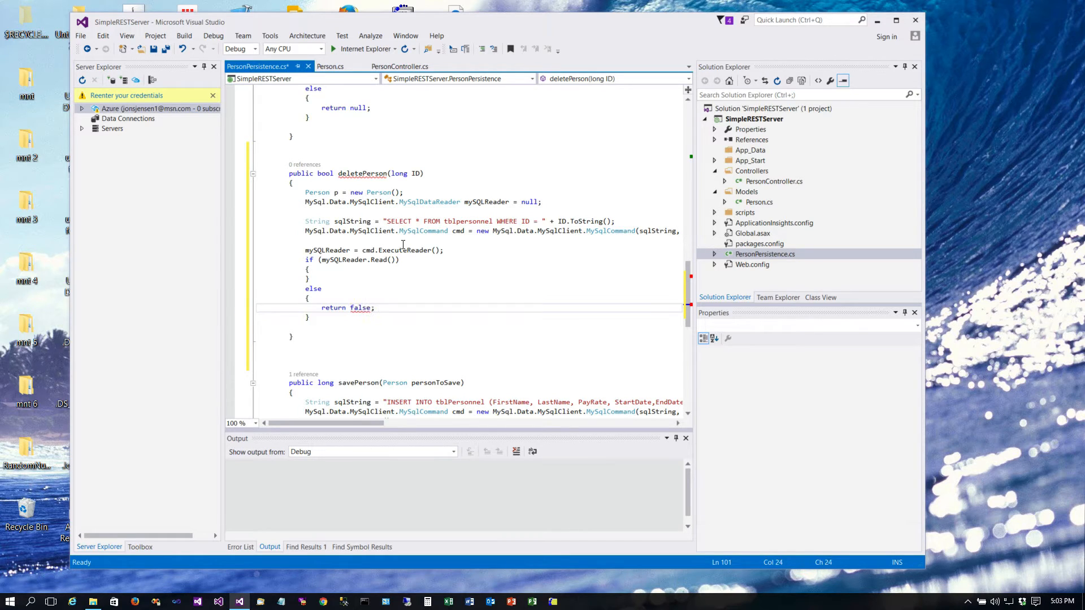
- Add a blank line inside the if (mySQLReader.Read()) braces of deletePerson
left_click(313, 288)
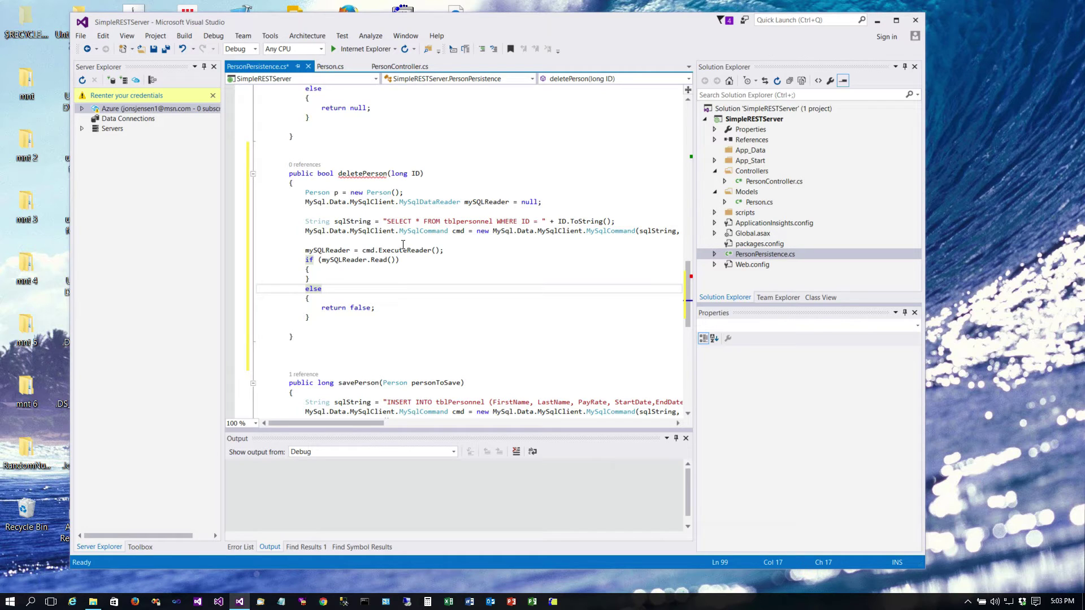
left_click(320, 288)
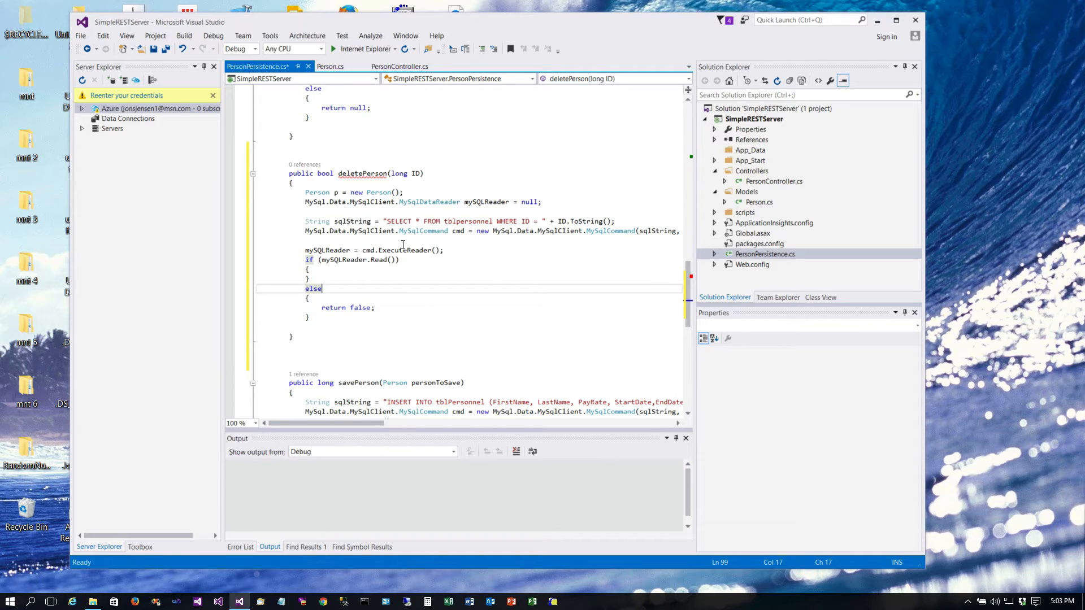
left_click(309, 269)
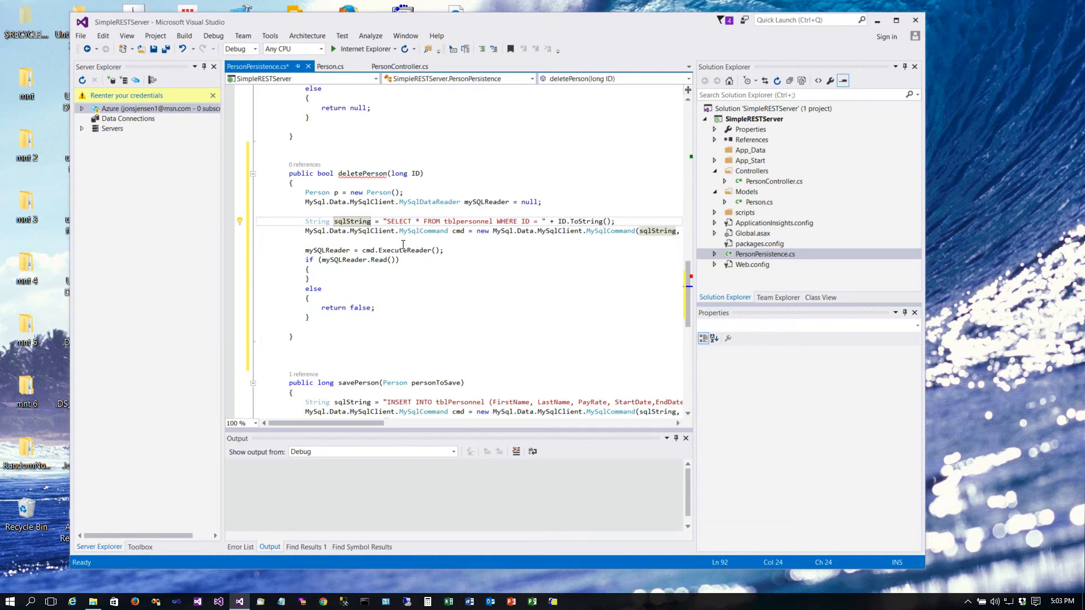
left_click(309, 269)
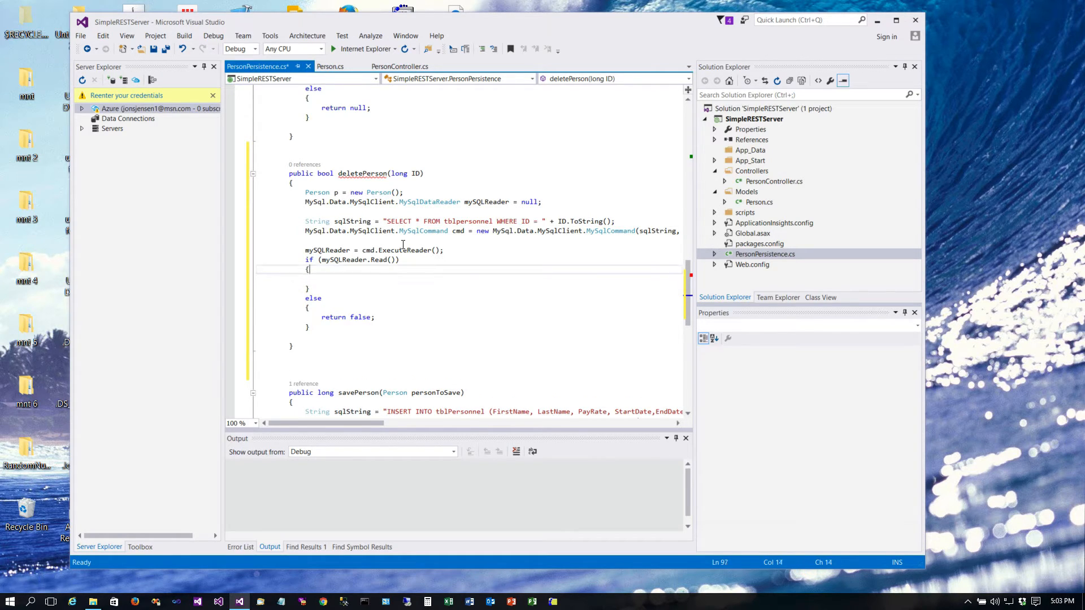
- Copy the query into the if block as DELETE FROM tblpersonnel by ID, reusing cmd
double_click(317, 220)
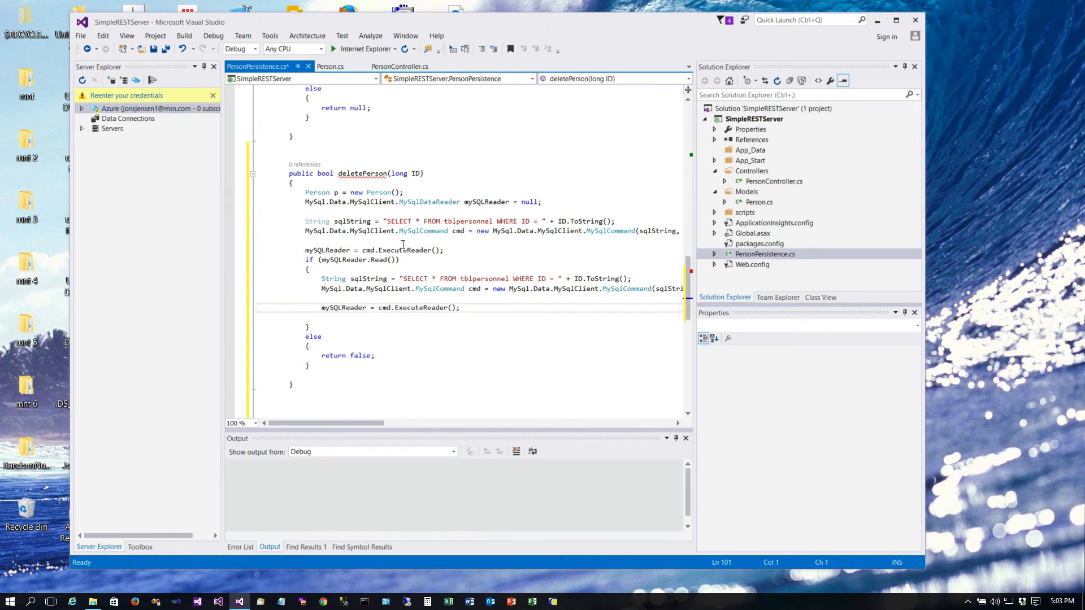
left_click(368, 278)
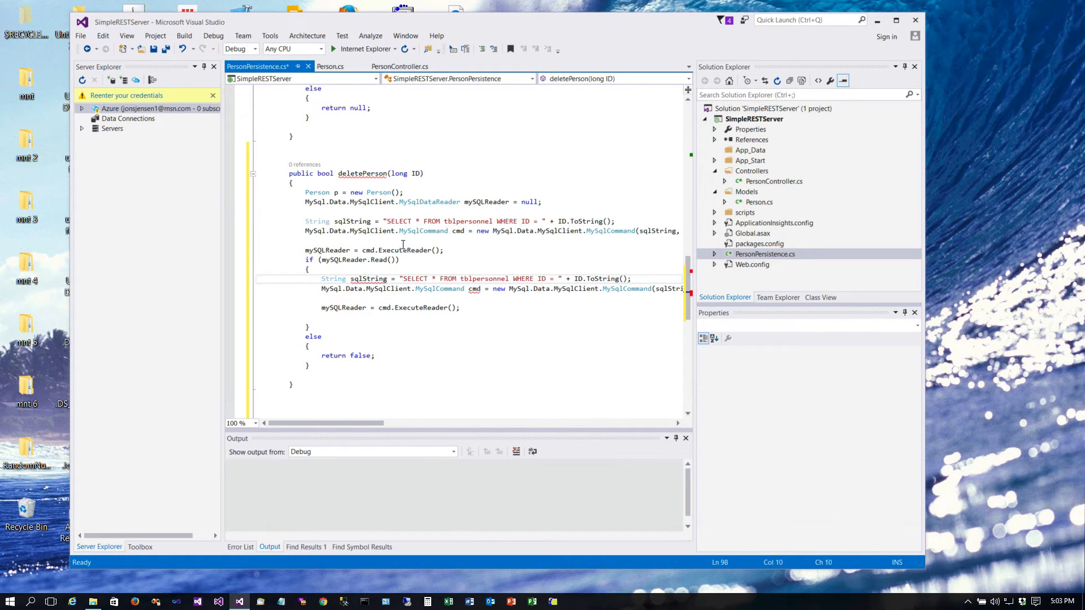
double_click(332, 278)
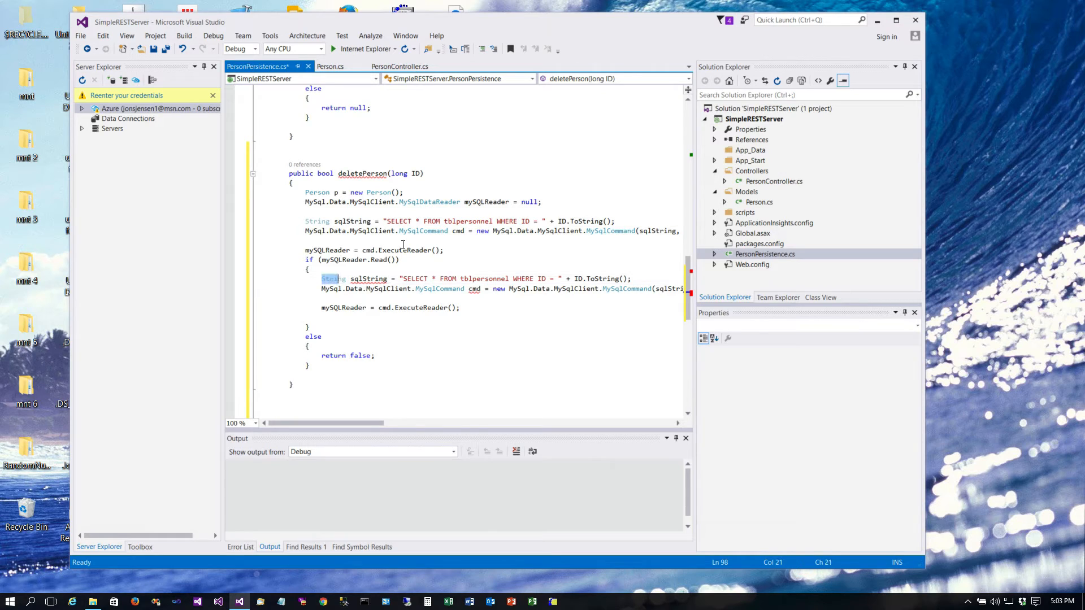
left_click(332, 279)
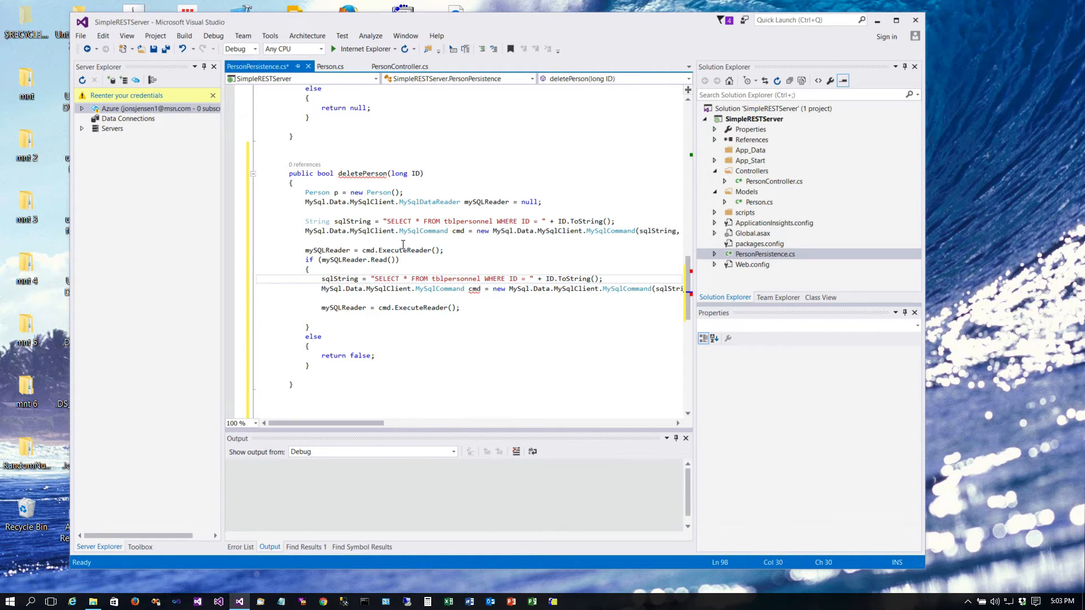
type("DELETE")
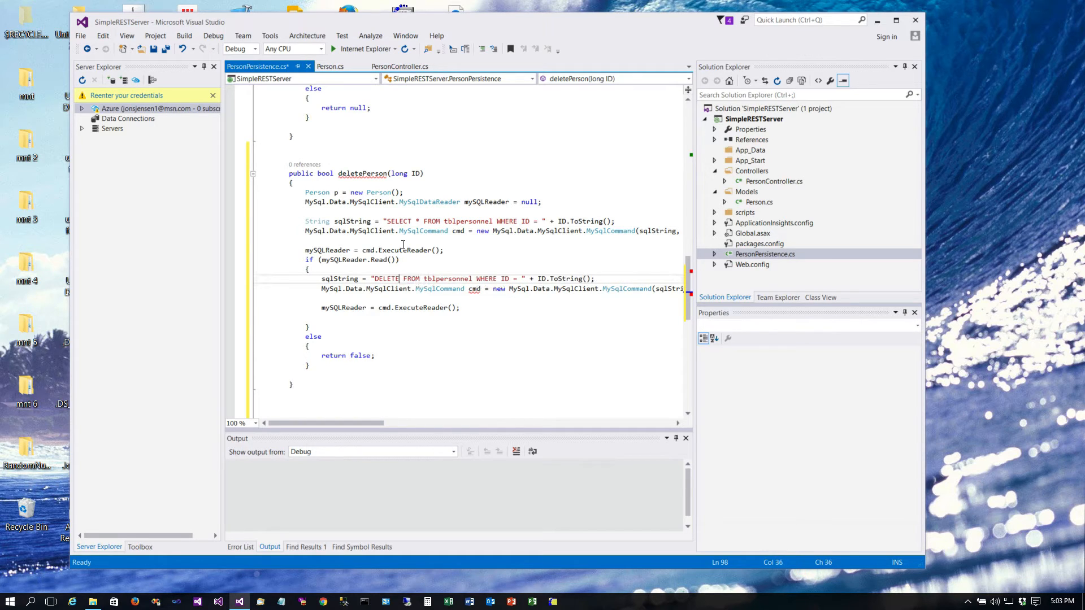
left_click(390, 288)
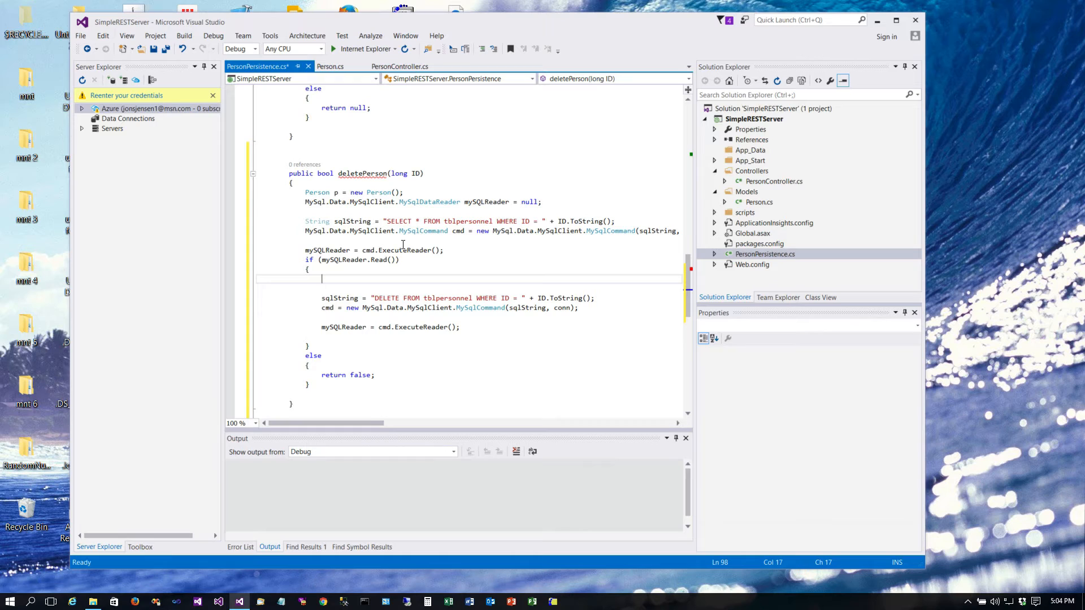
type("sql")
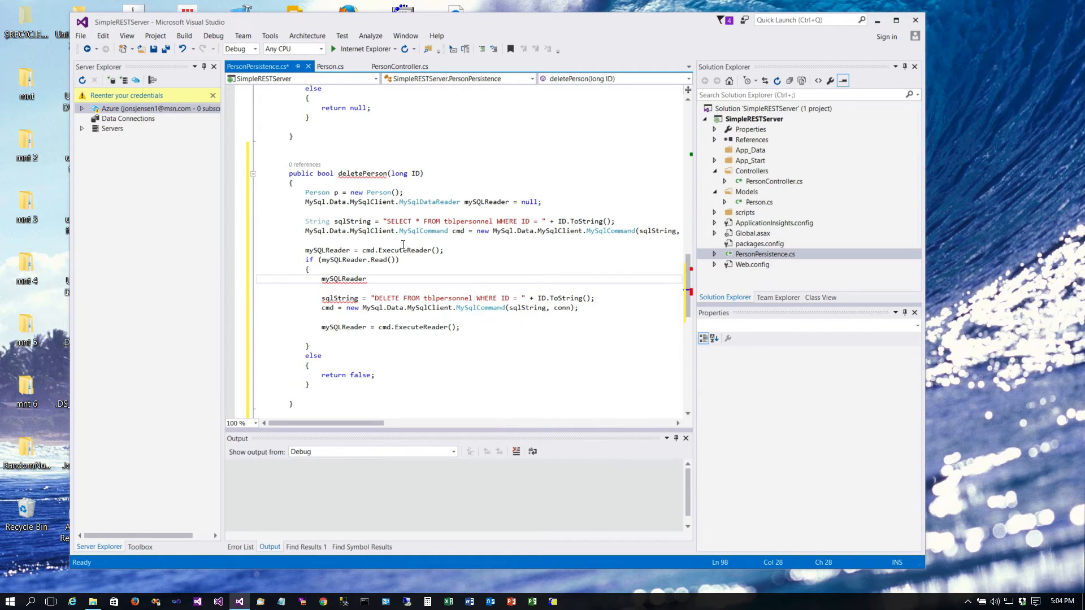
type(".Close();")
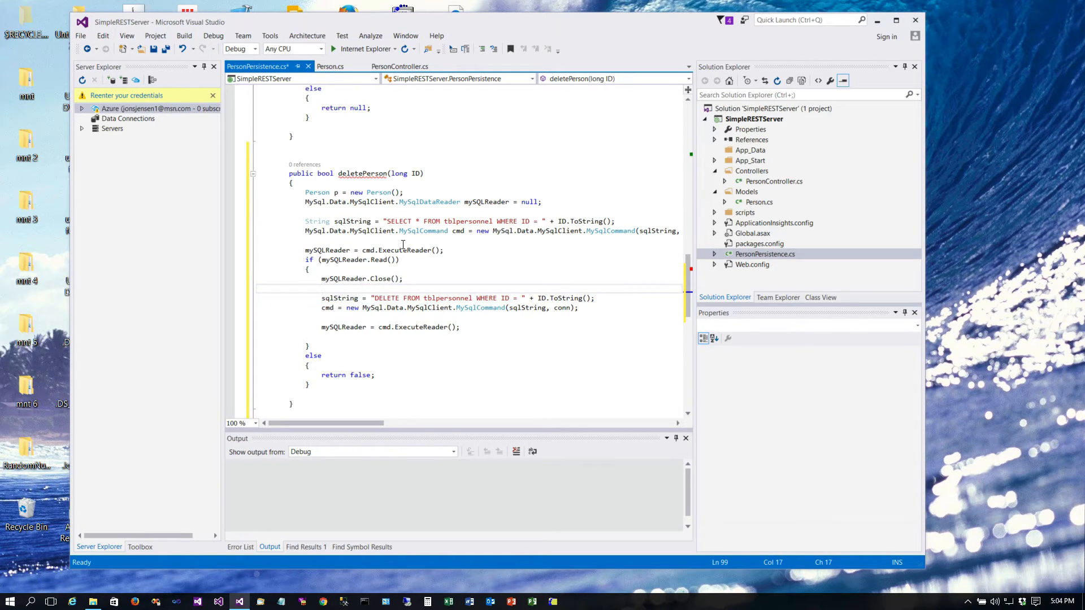
- Close the reader, run cmd.ExecuteNonQuery() and return true from deletePerson
left_click(402, 298)
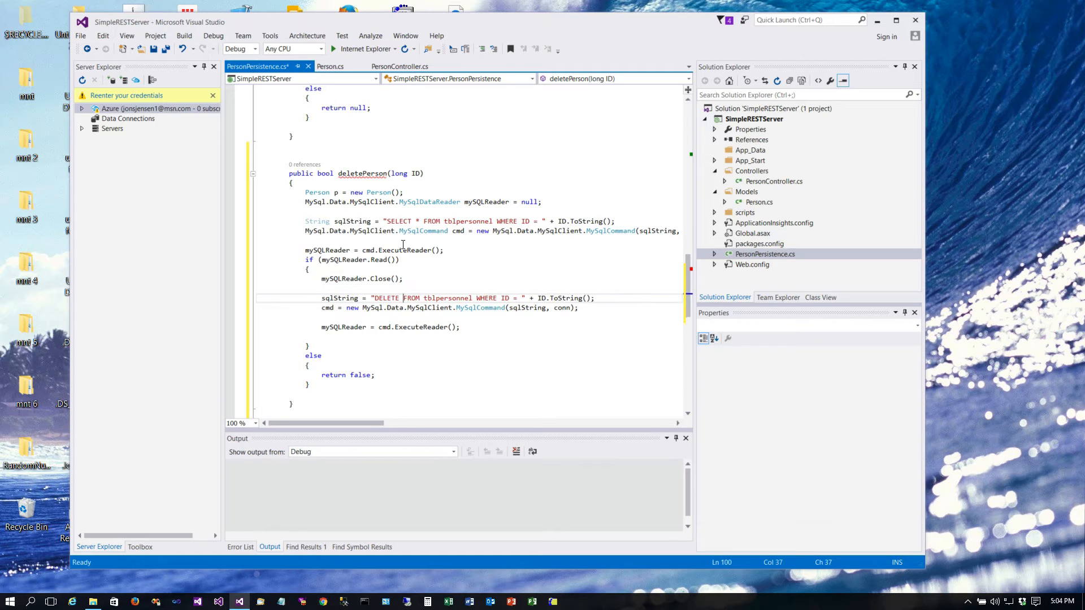
left_click(415, 327)
type("cmd.ExecuteNonQuery")
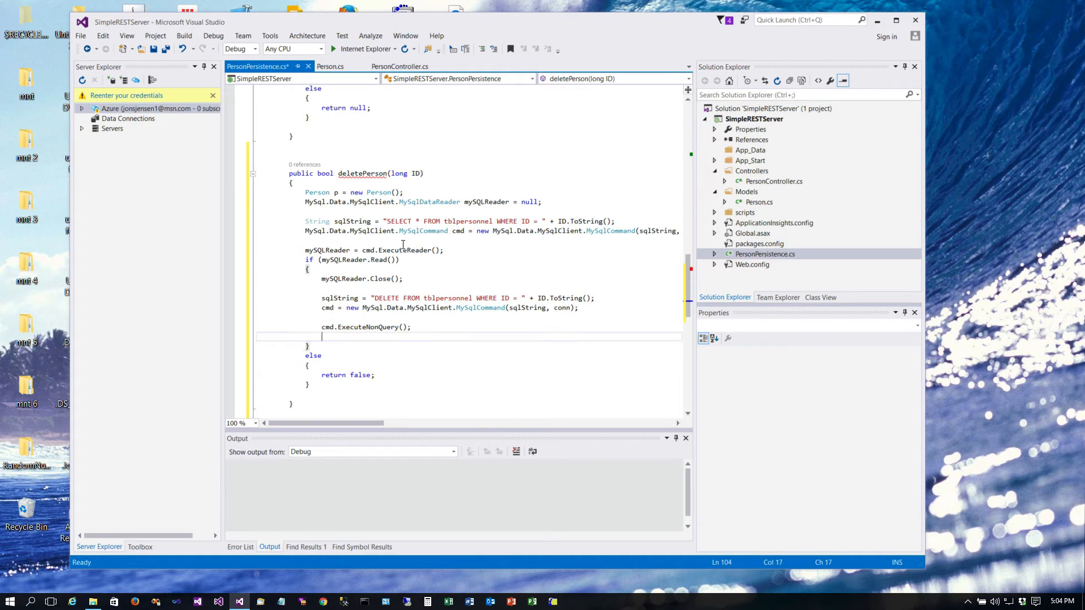
type("return")
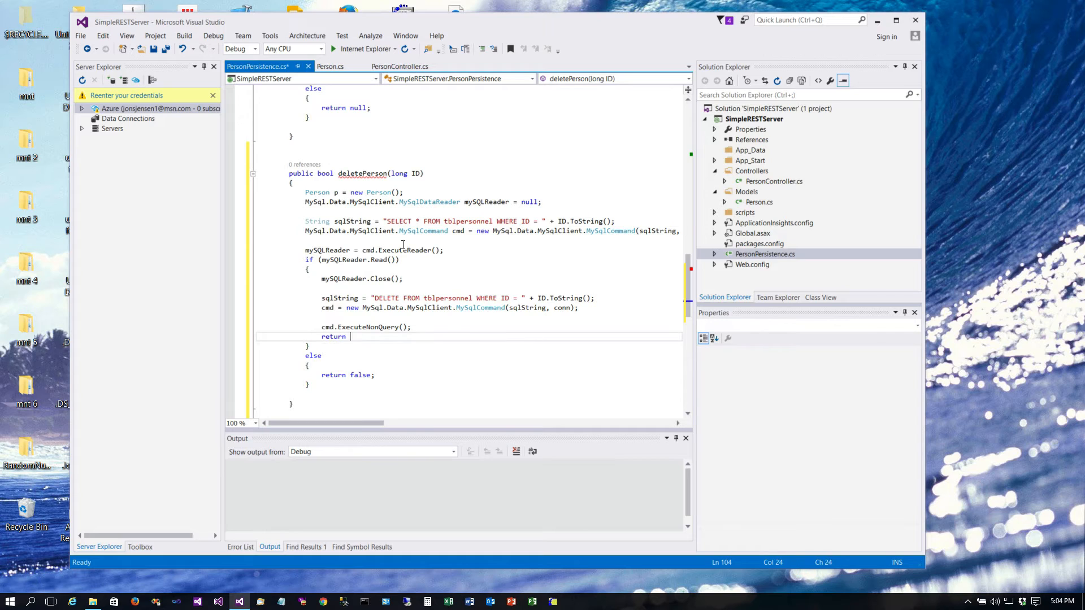
type("true;")
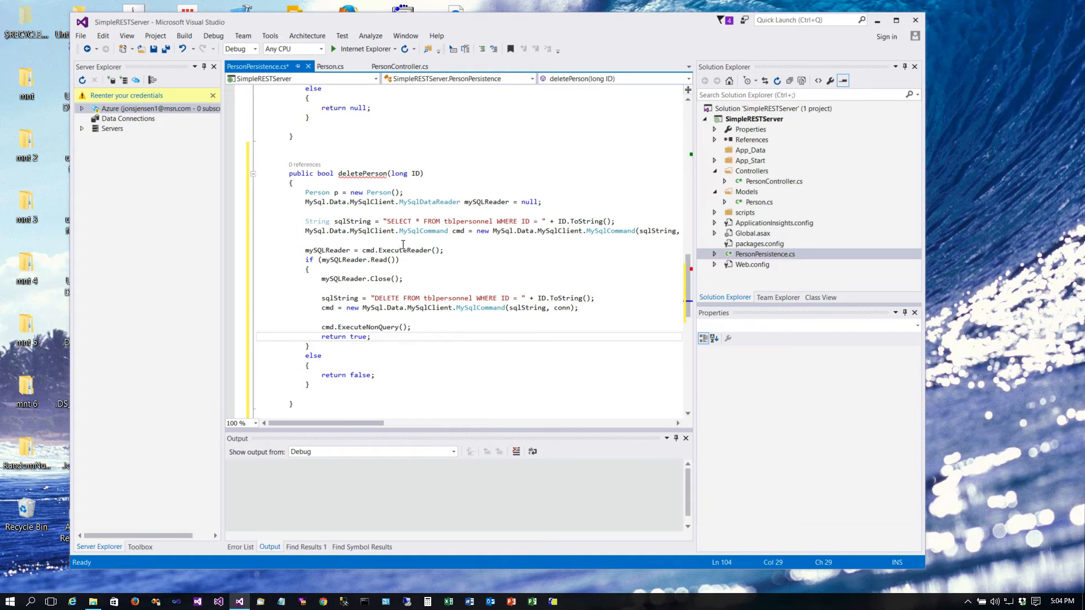
left_click(332, 288)
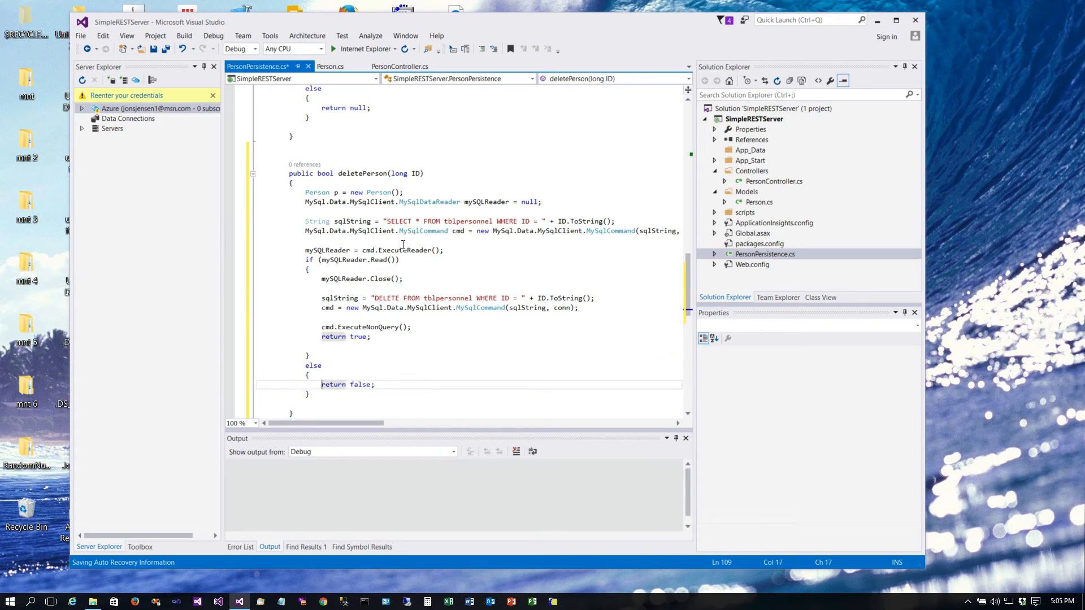
- Switch back to PersonController.cs showing the empty Delete(int id) method
scroll("down", 3)
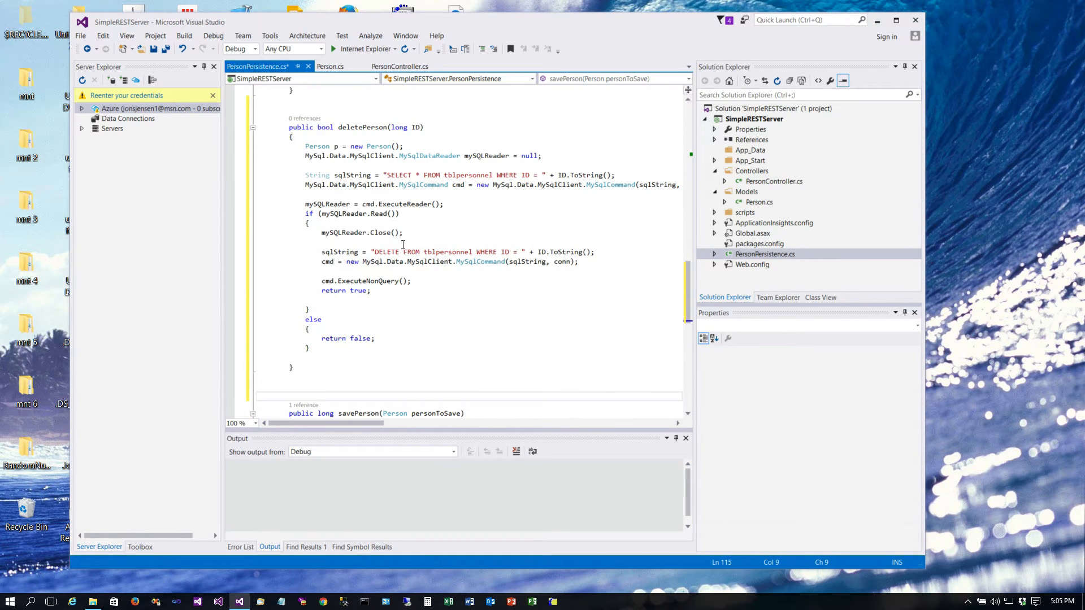
left_click(322, 184)
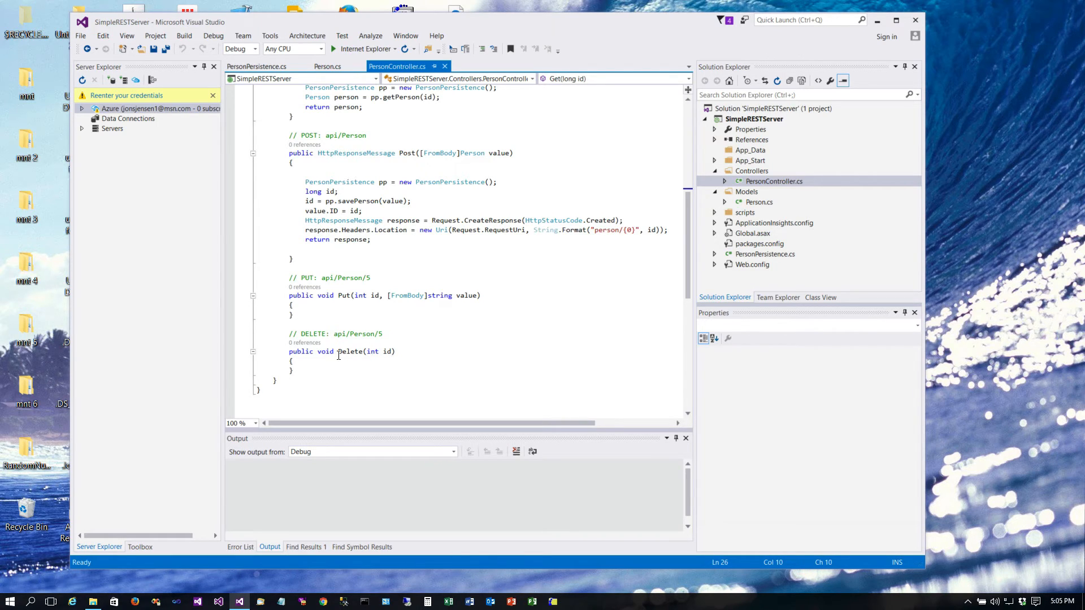
- Make Delete return HttpResponseMessage and take a long id parameter
left_click(345, 153)
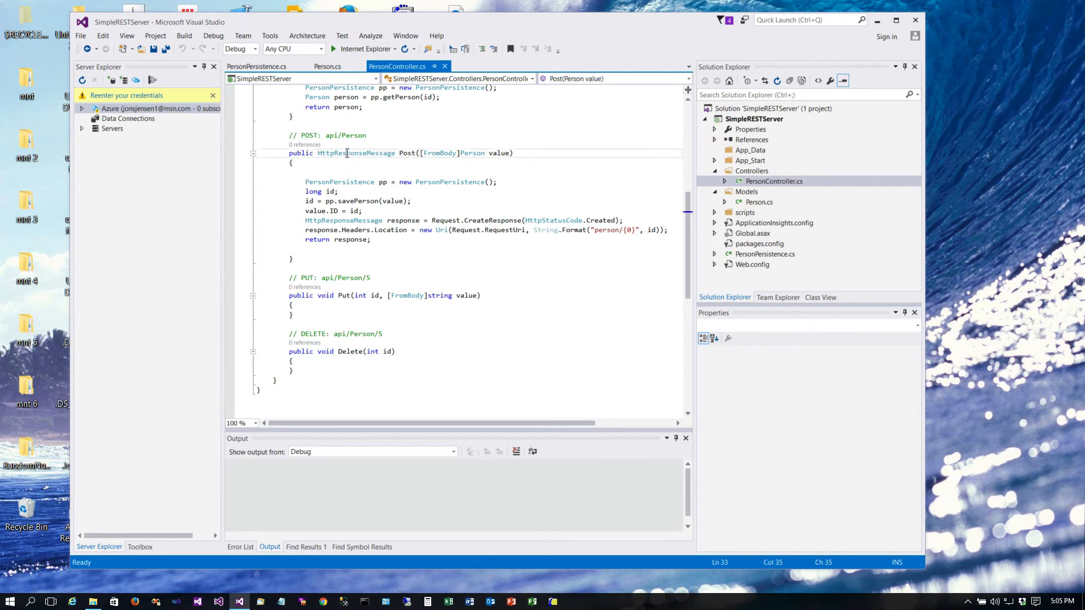
double_click(355, 153)
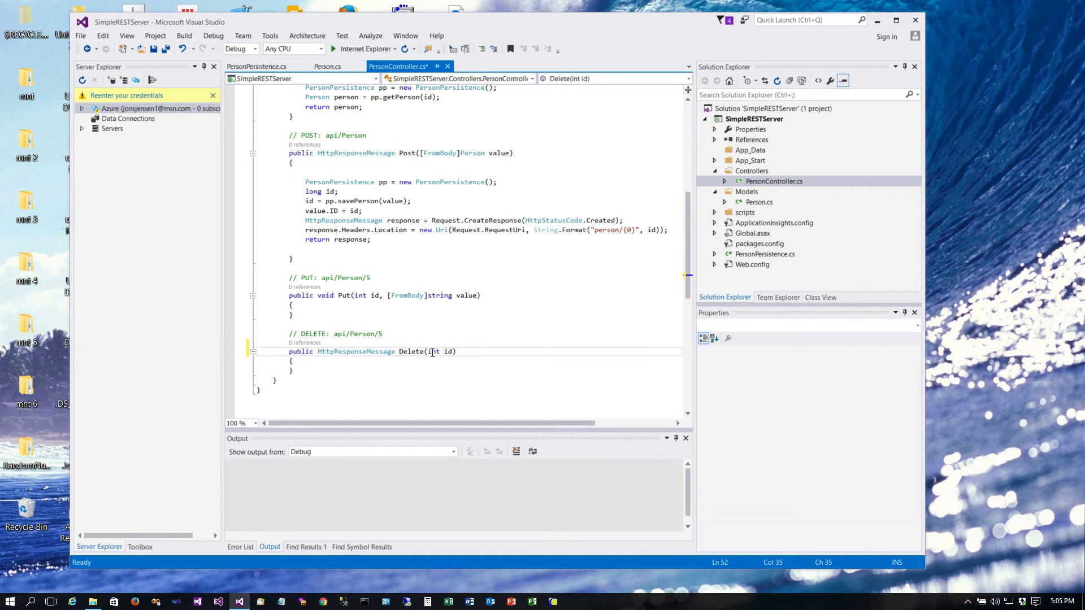
type("long")
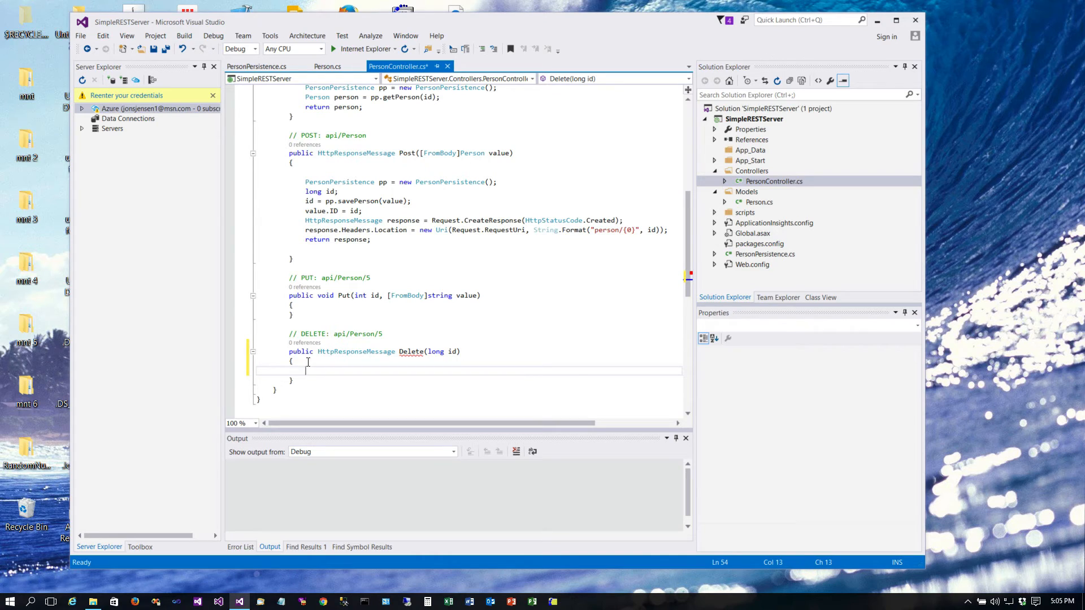
left_click(307, 201)
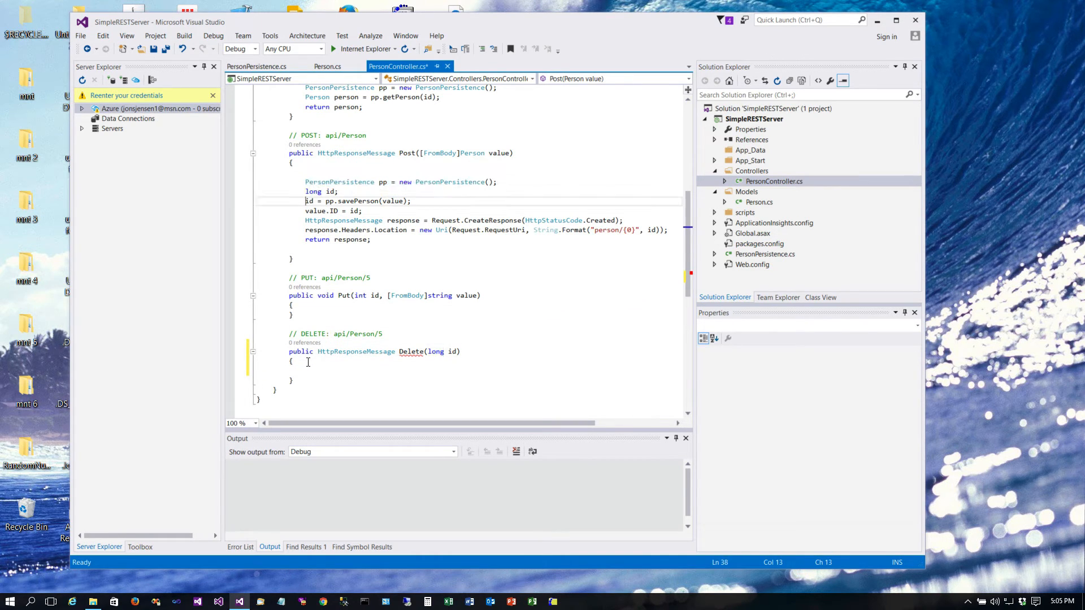
- Declare PersonPersistence pp and bool recordExisted = false in the Delete body
left_click(294, 362)
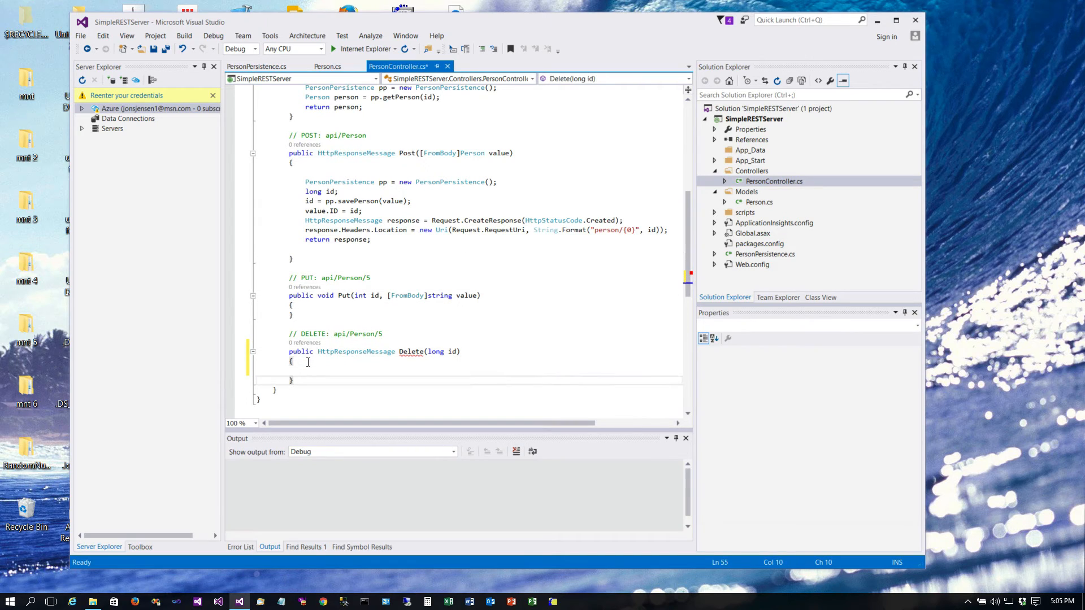
type("PersonPersistence pp = new PersonPersistence();")
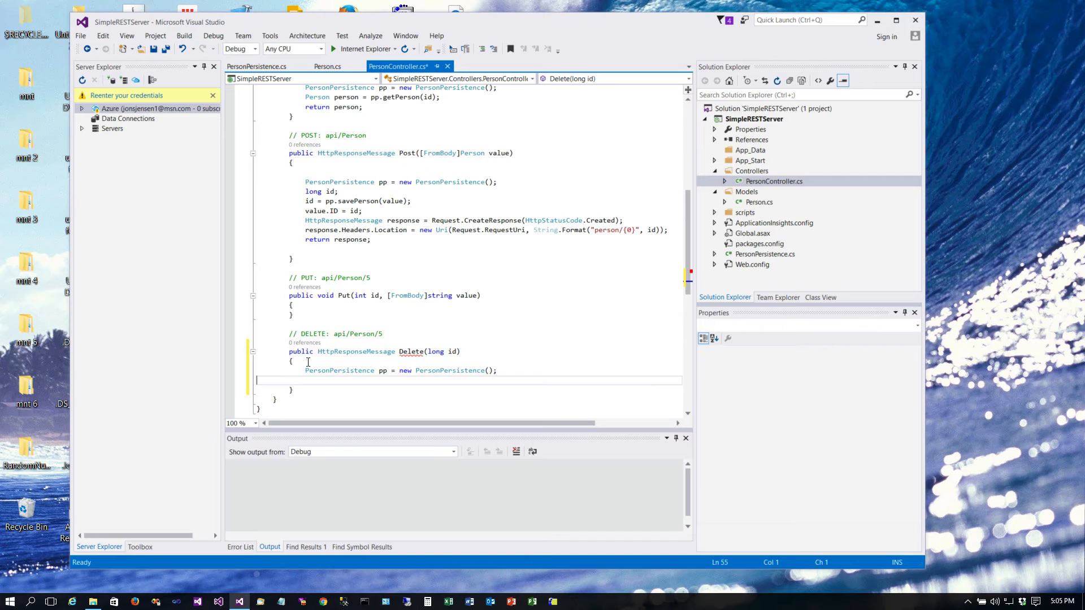
type("b")
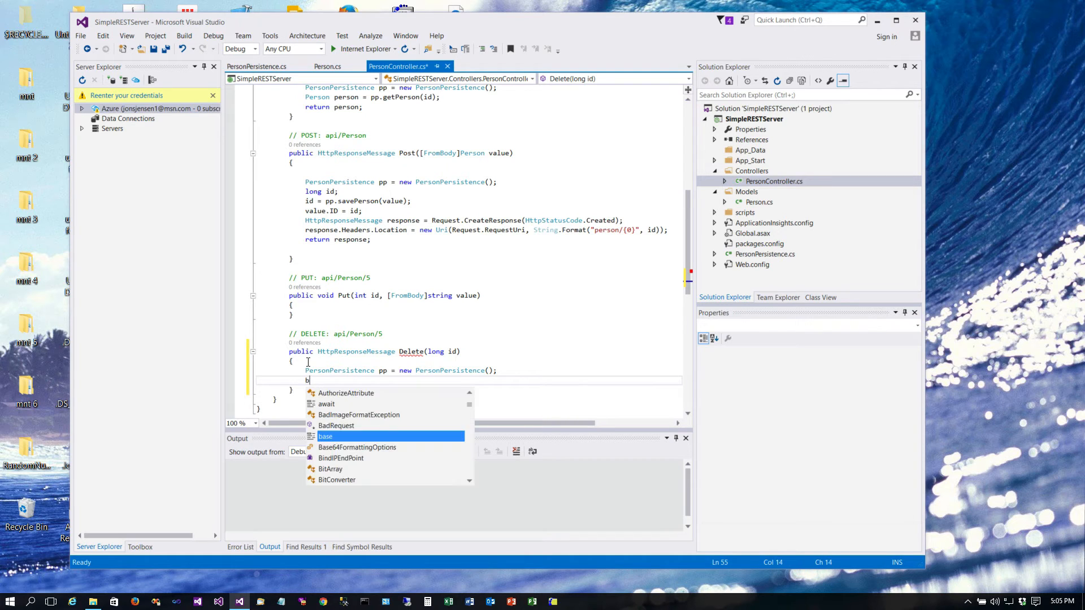
type("ool recr")
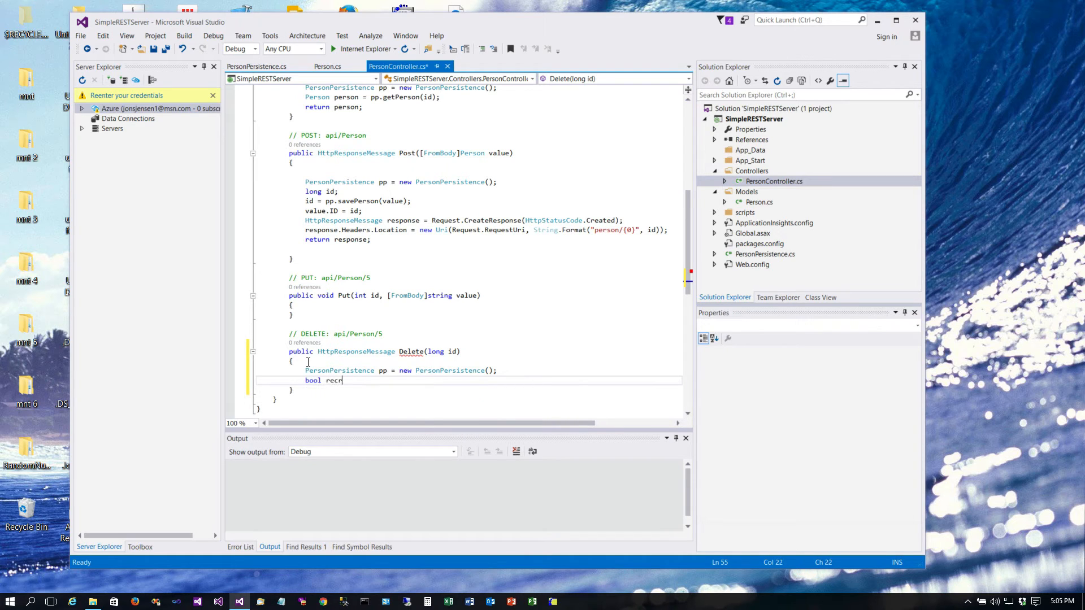
key("Backspace")
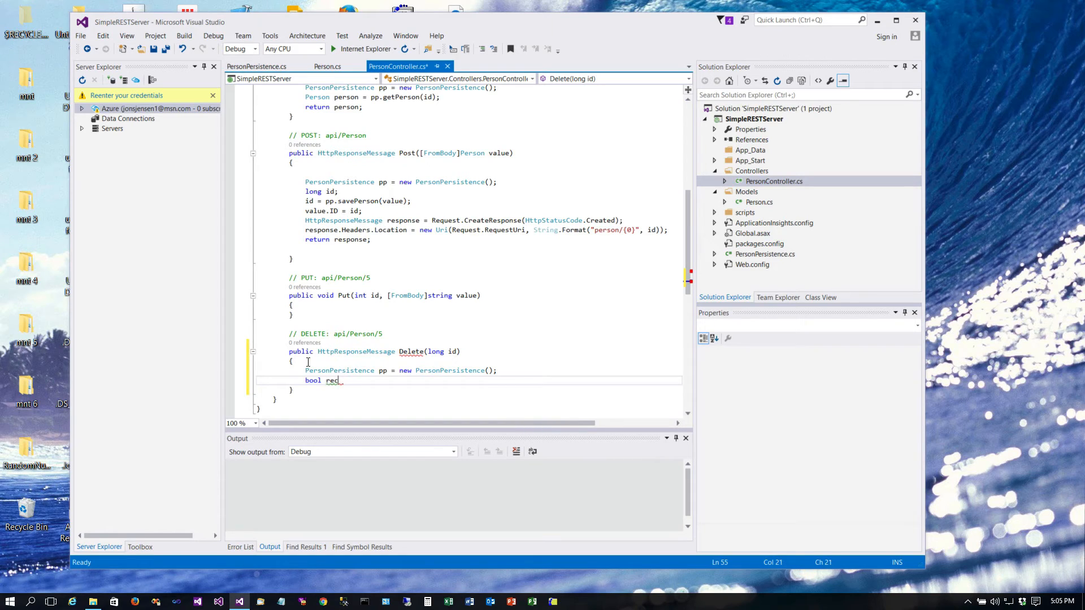
type("ordExisted")
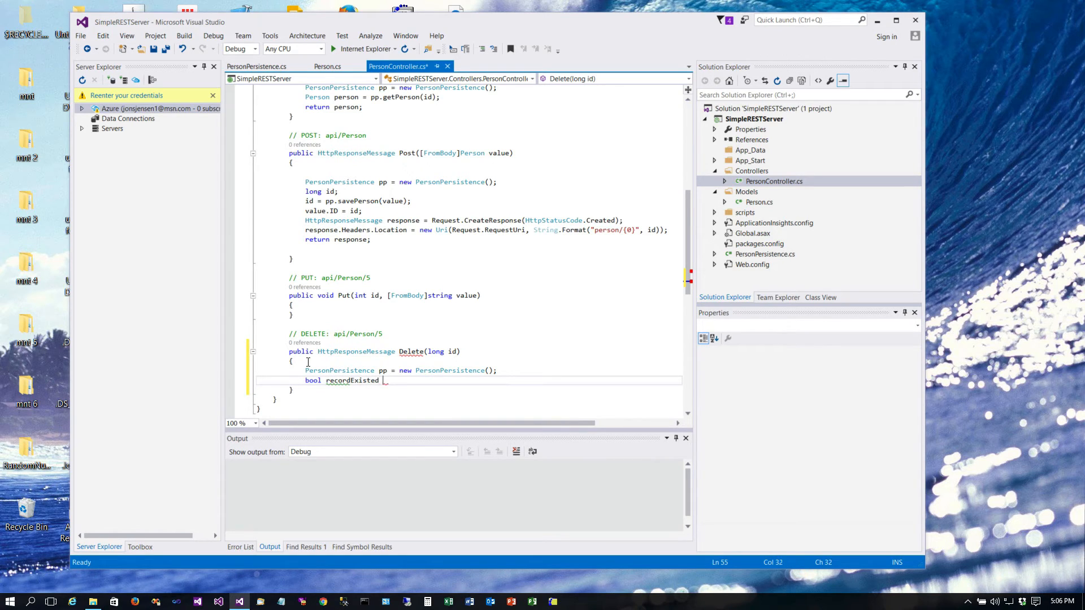
type("= false;")
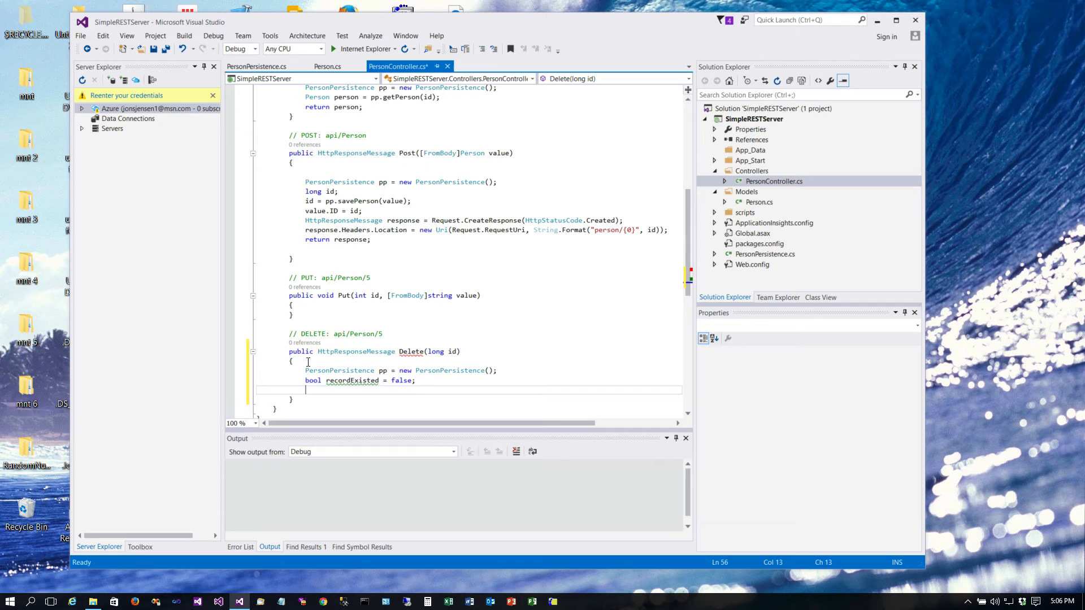
- Assign recordExisted = pp.deletePerson(id) and add empty if (recordExisted) / else blocks
type("recordExisted = pp.deletePerson")
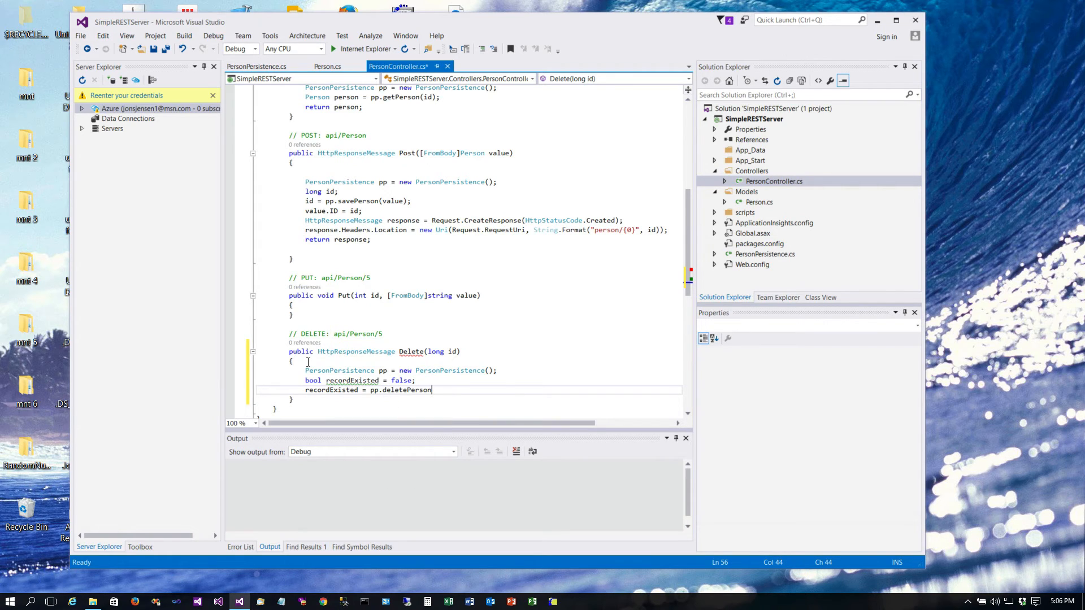
type("(id);")
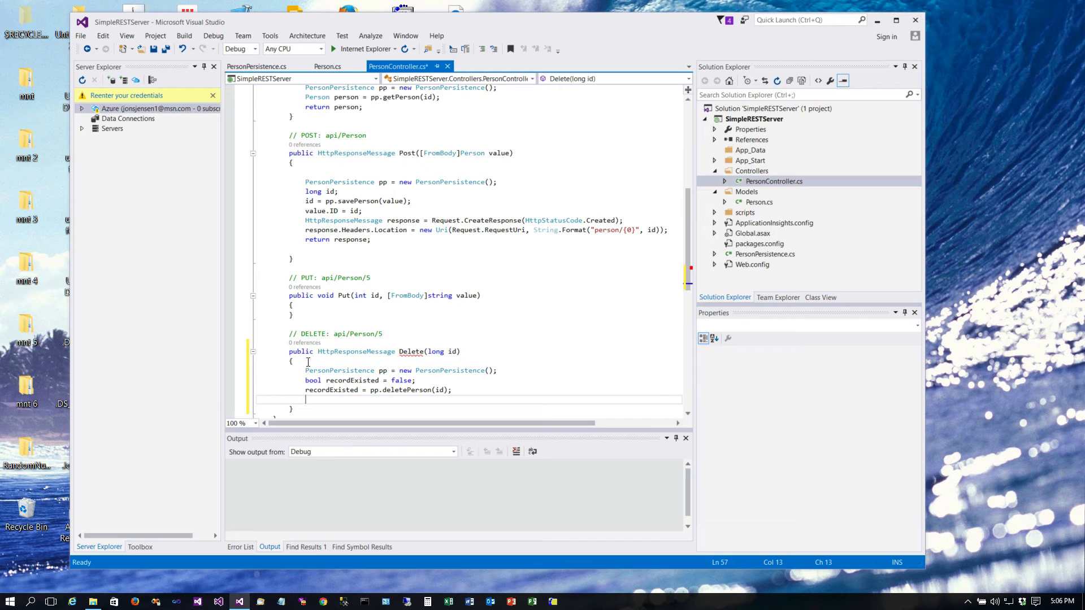
type("i")
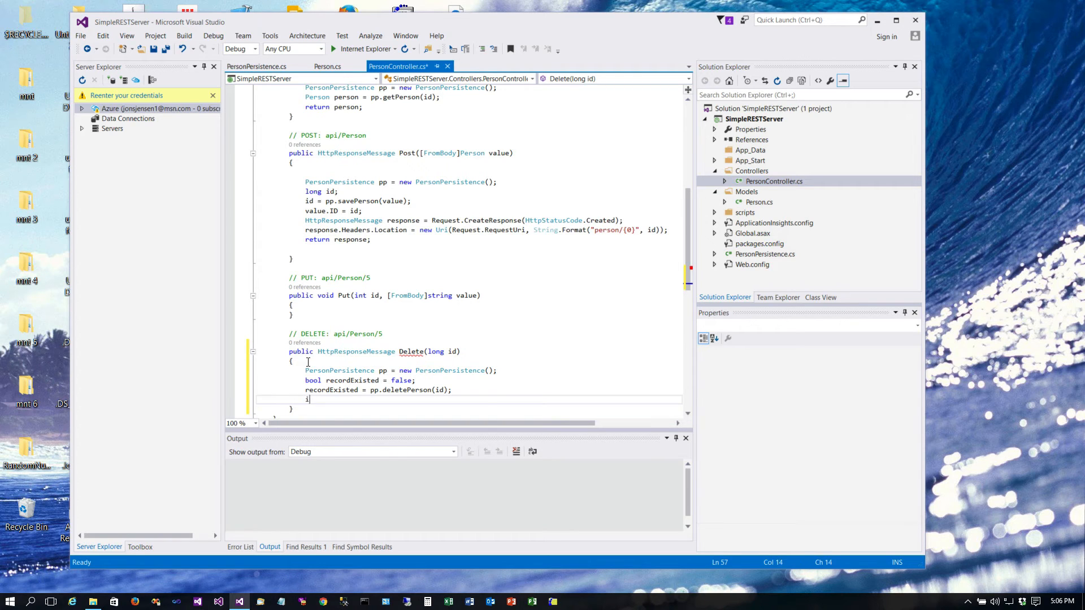
type("f (recordExisted")
type("{")
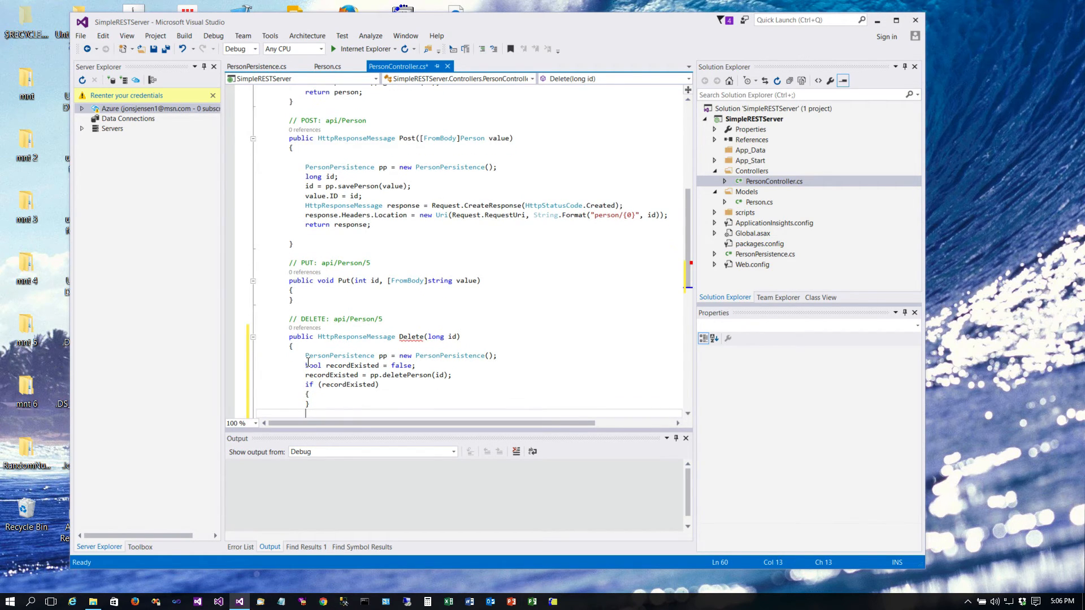
type("else")
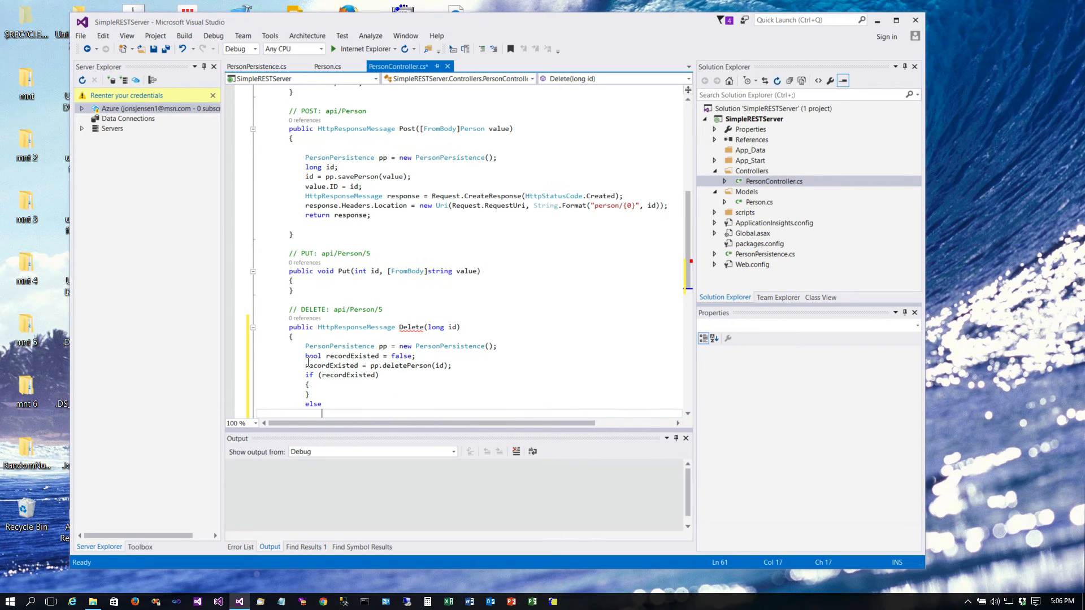
scroll("down", 3)
type("{")
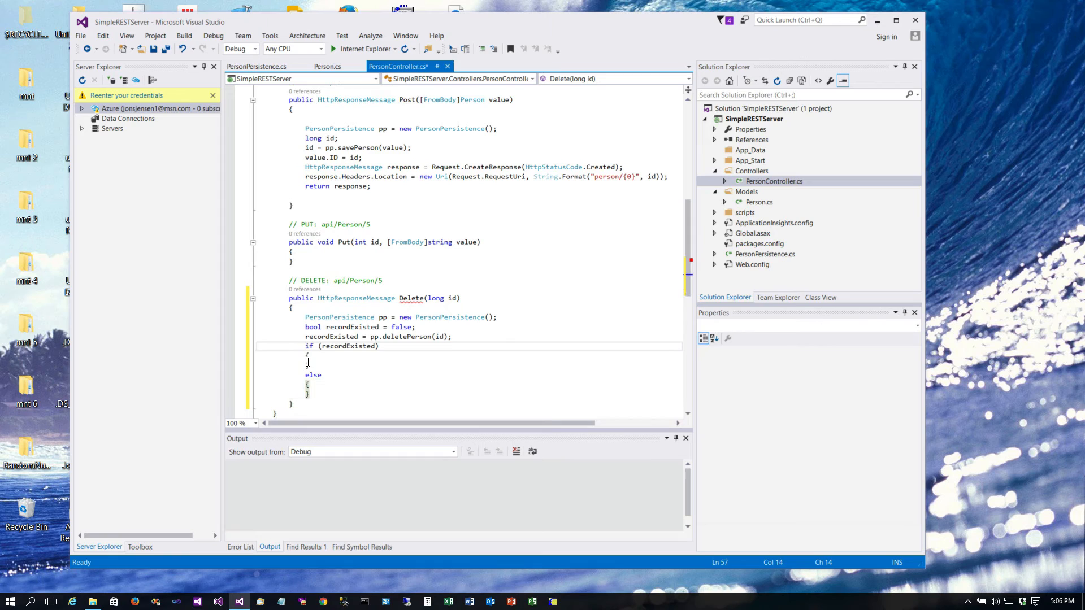
left_click(308, 336)
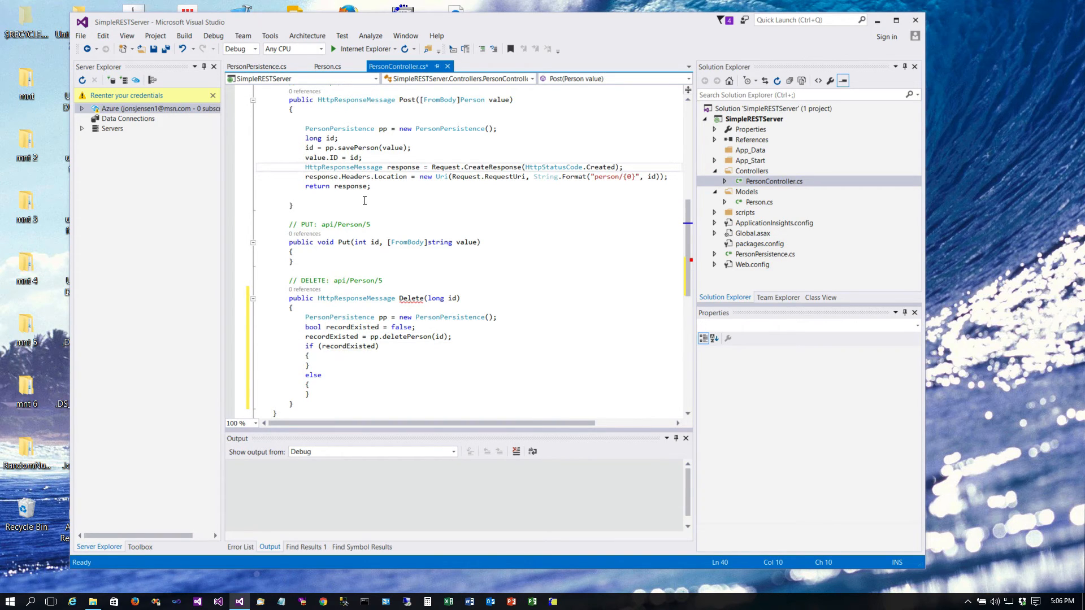
double_click(342, 167)
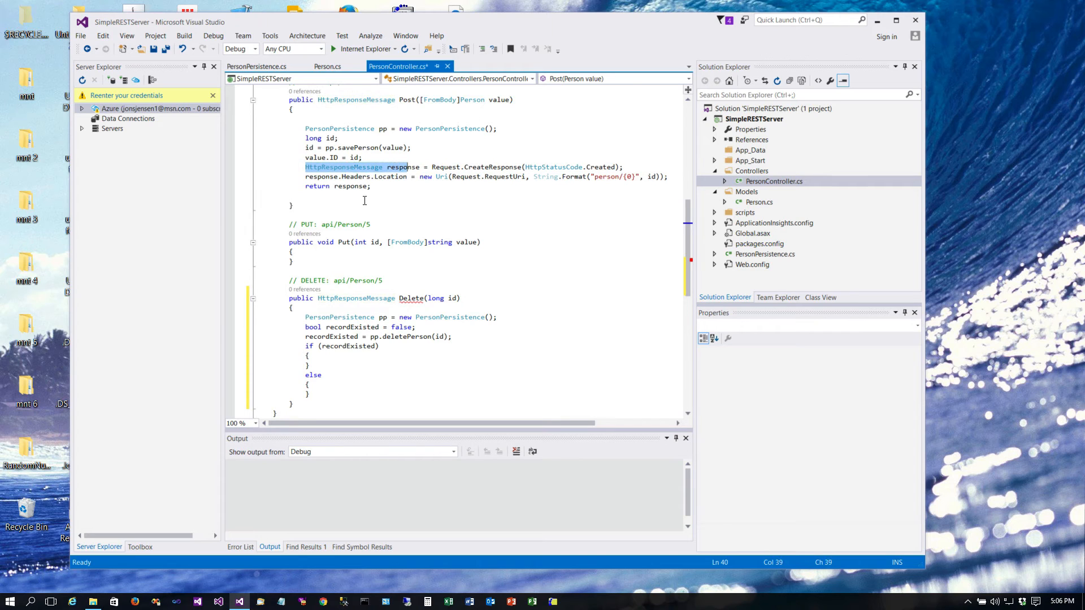
- Declare HttpResponseMessage response at the start of the Delete method
left_click(372, 186)
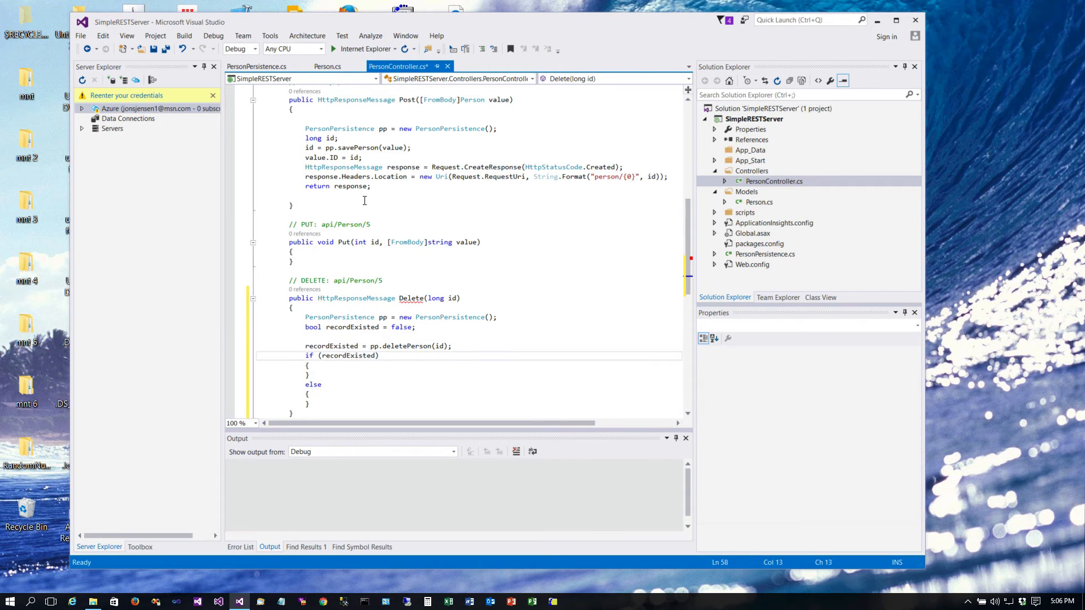
type("HttpResponseMessage response")
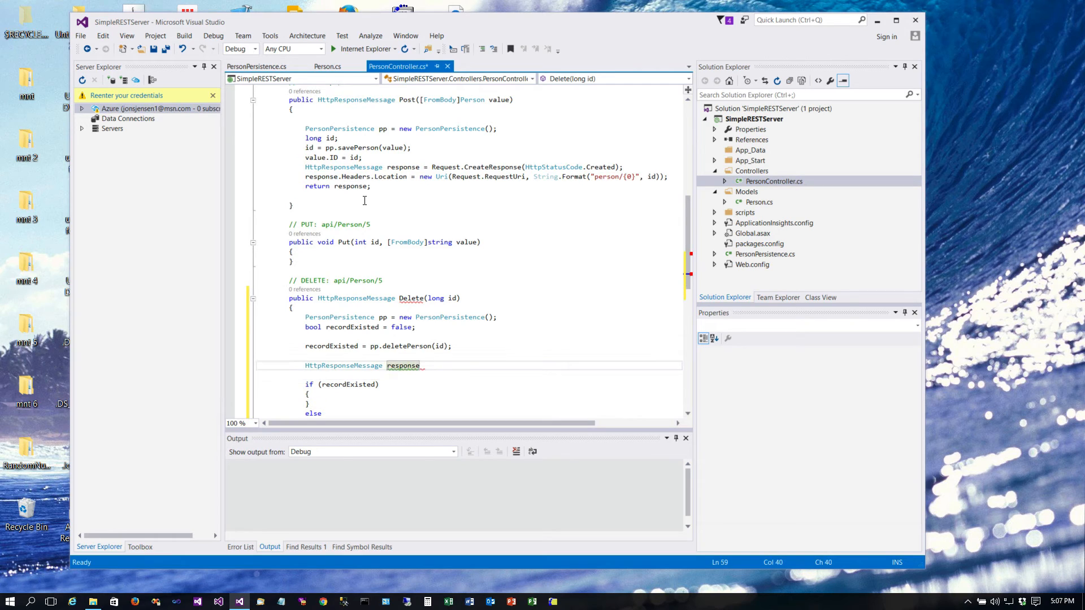
type(";")
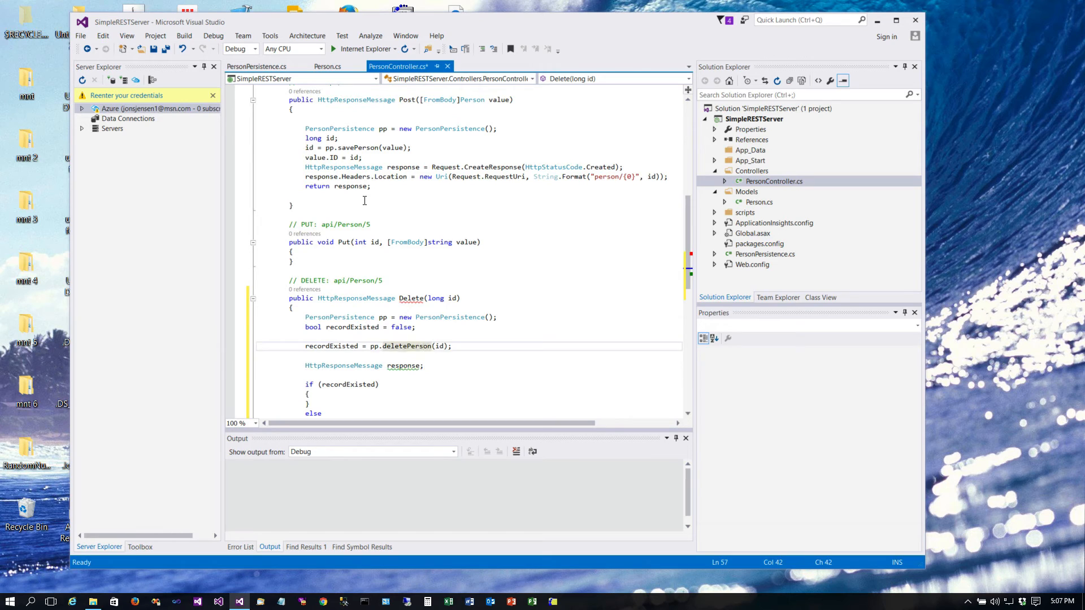
left_click(408, 242)
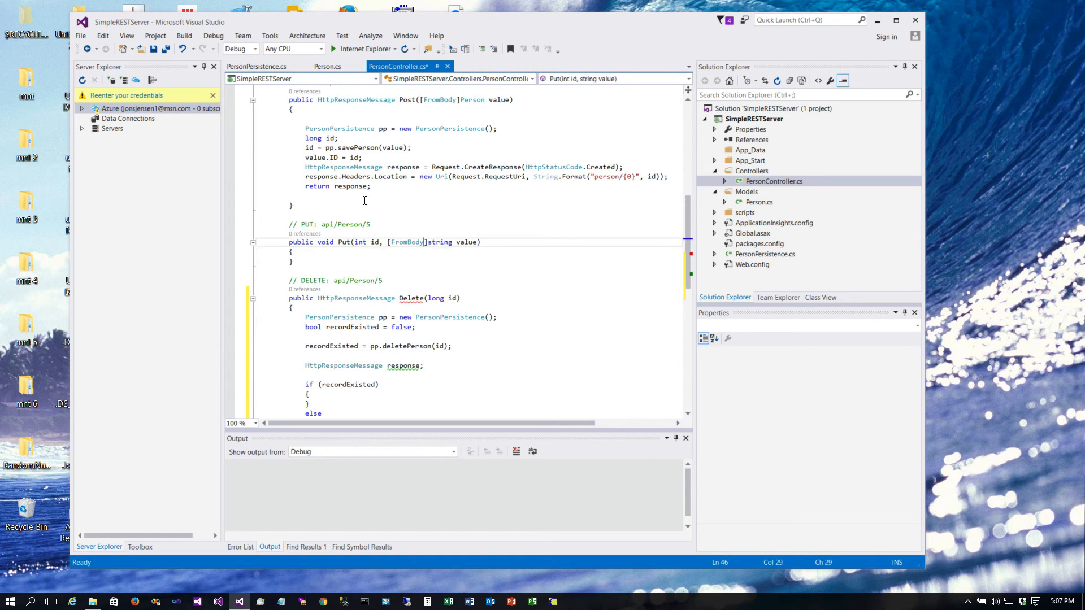
left_click(485, 167)
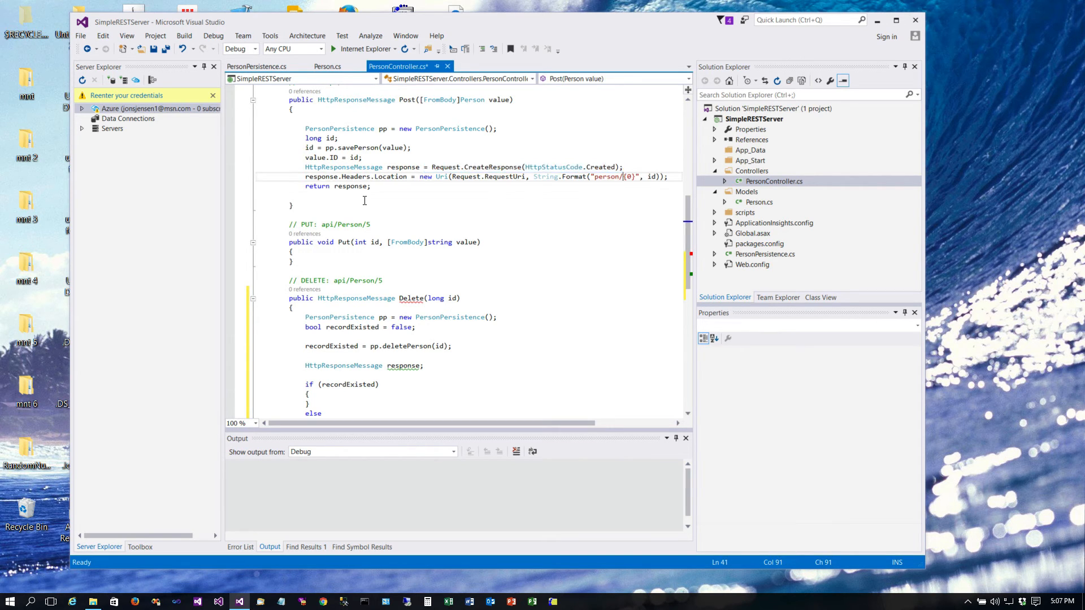
left_click(481, 242)
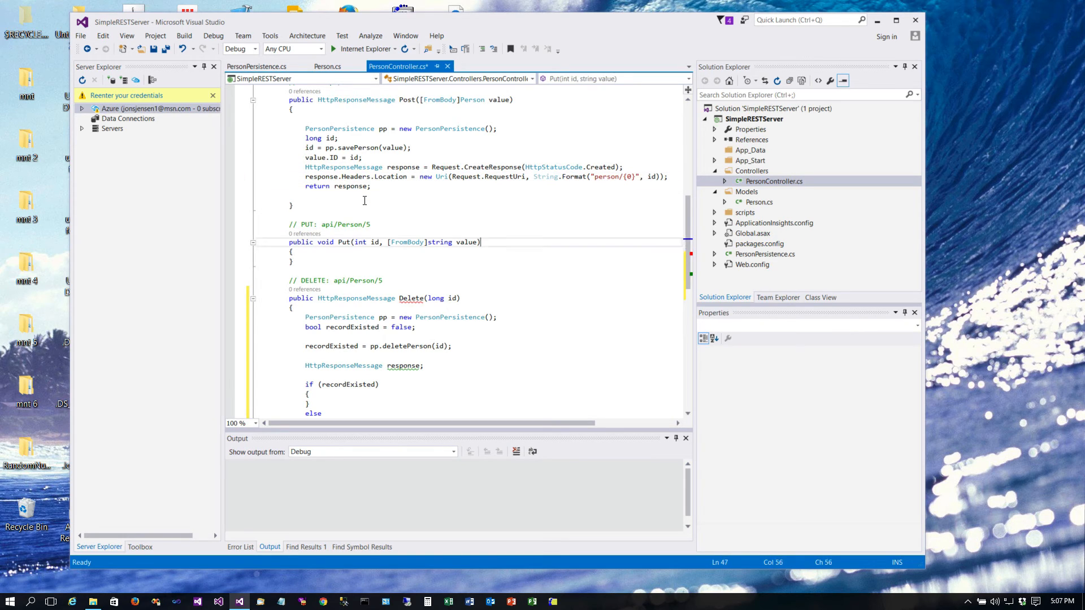
- Create a NoContent response in the if branch and a NotFound response in the else branch
left_click(379, 384)
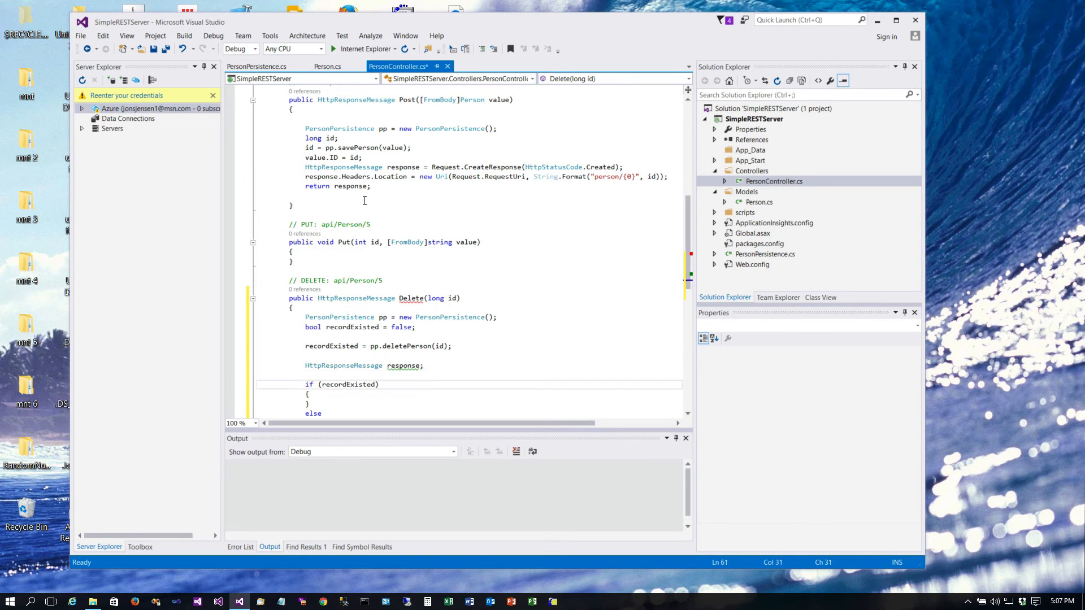
left_click(321, 403)
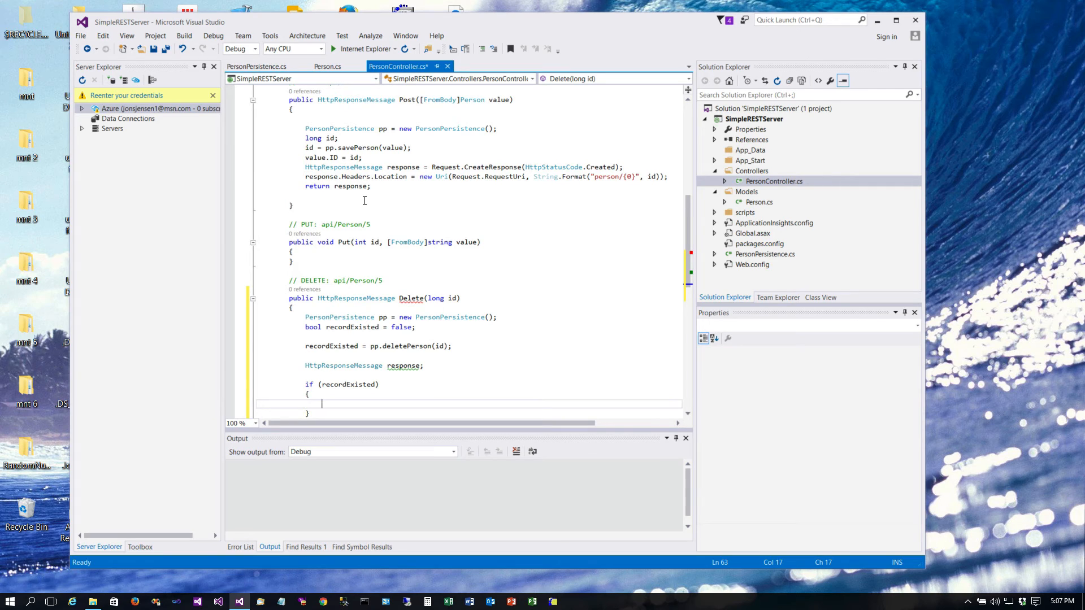
type("response")
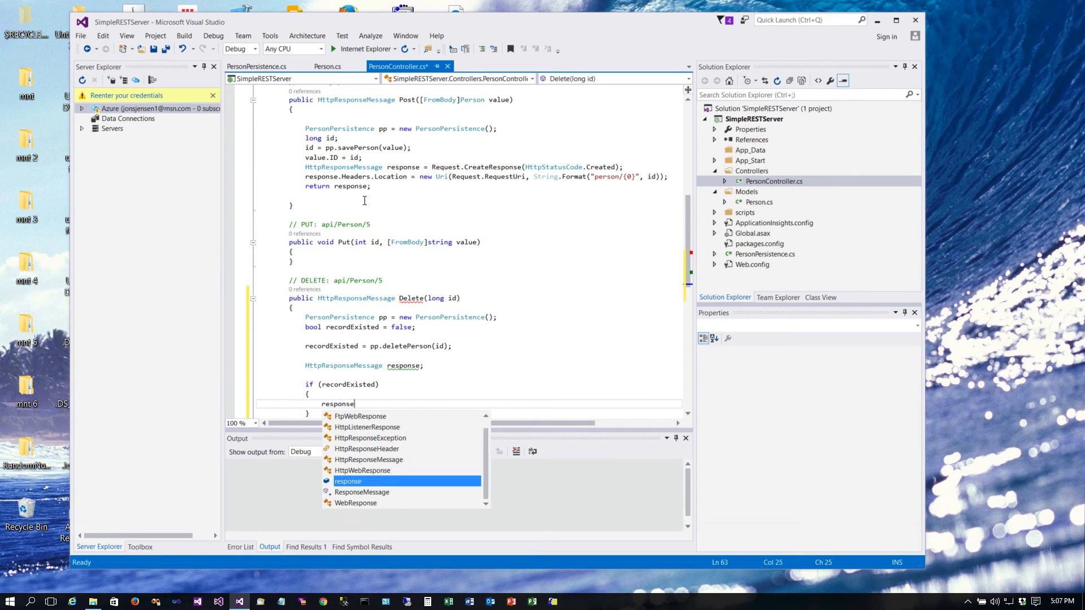
key("Escape")
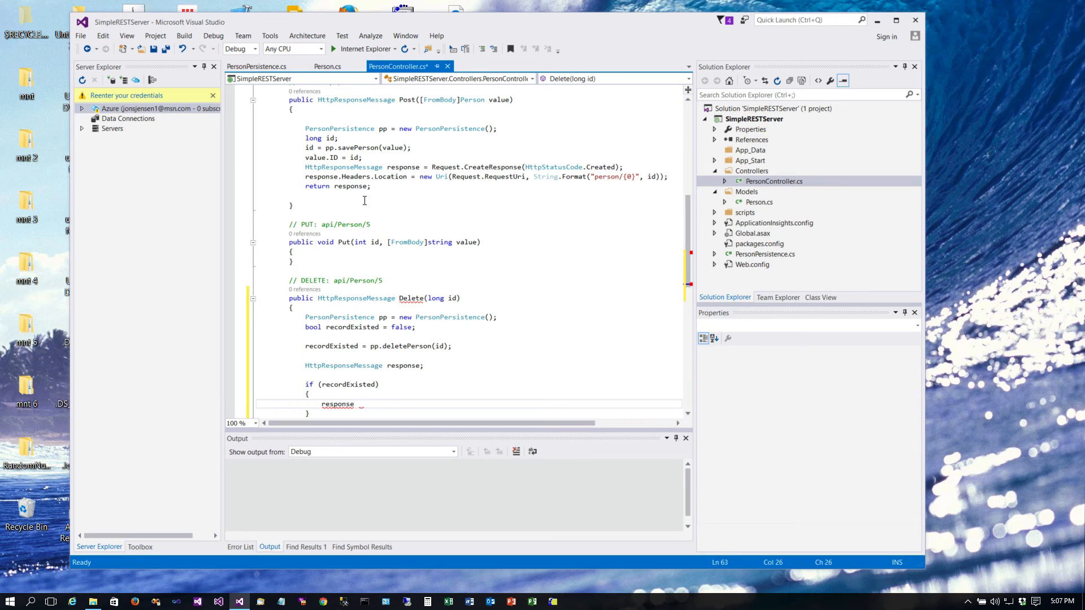
type("= Request.CreateResponse(HttpStatusCode.Created);")
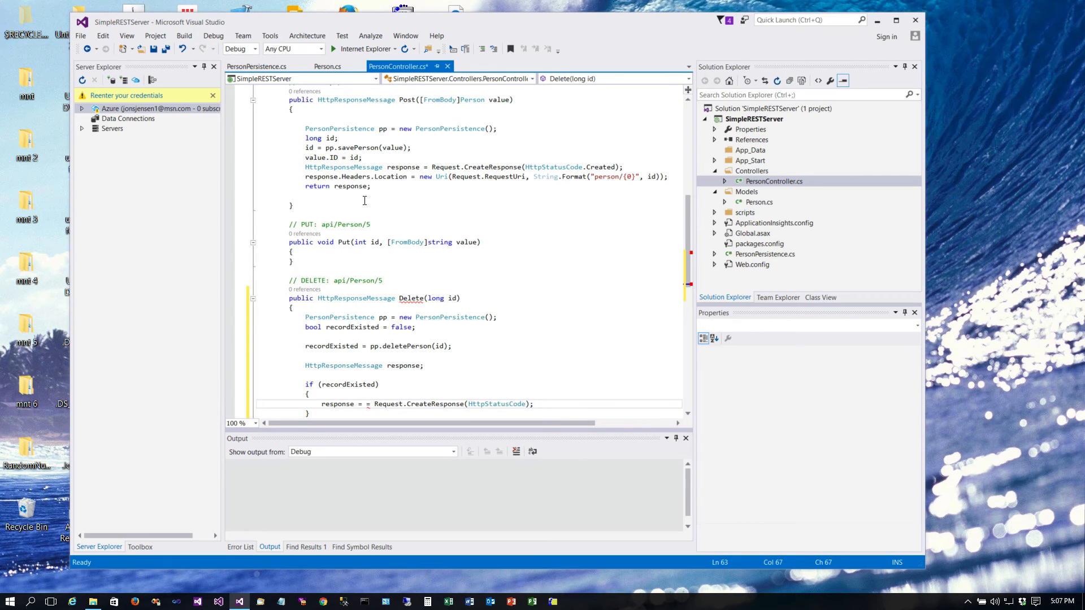
type(".NoContent")
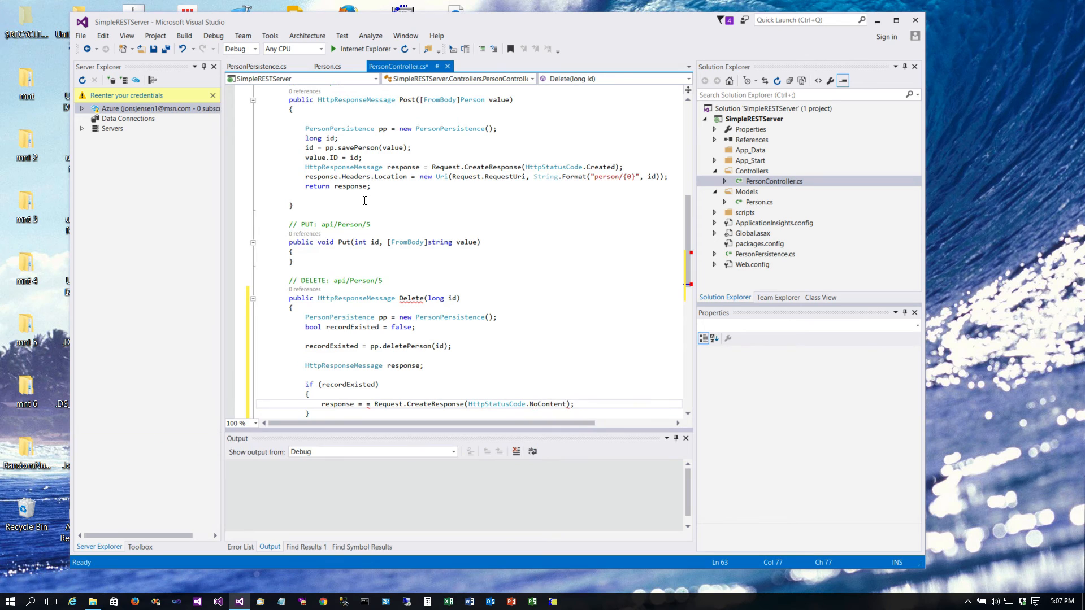
scroll("down", 3)
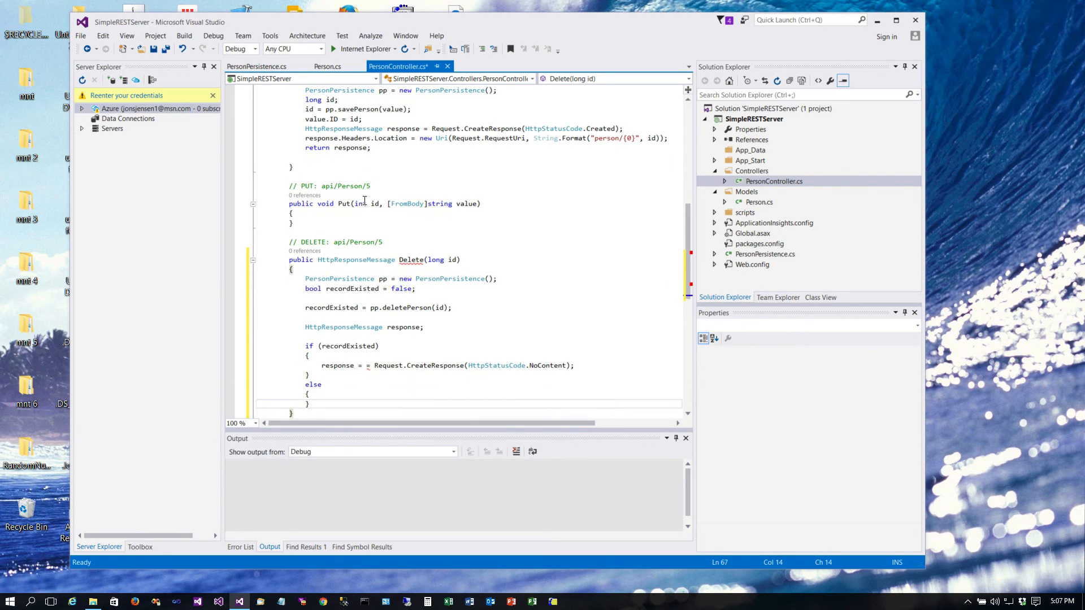
left_click(339, 365)
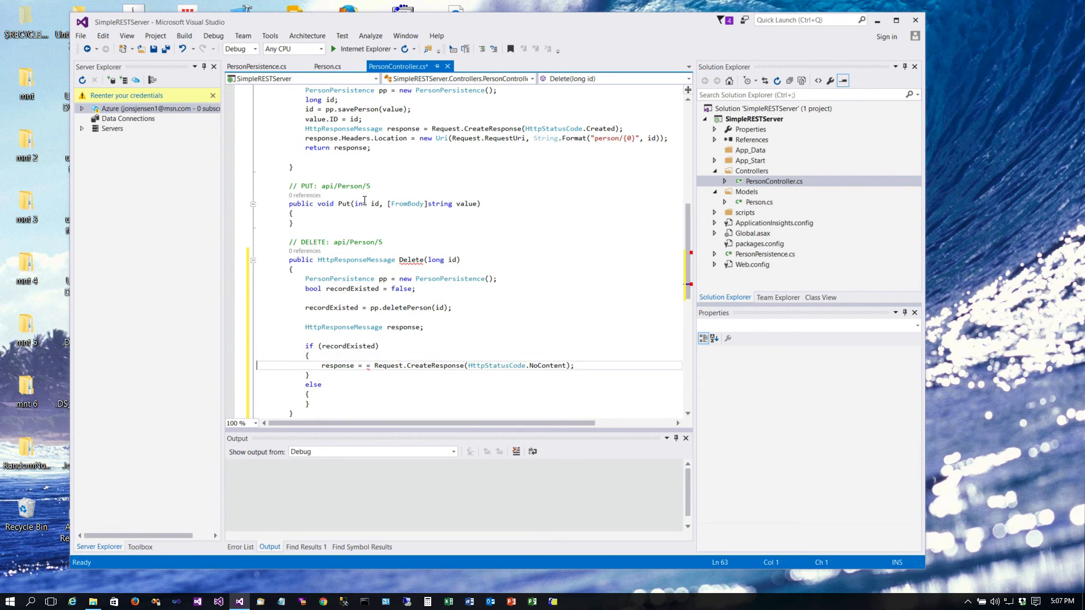
left_click(274, 366)
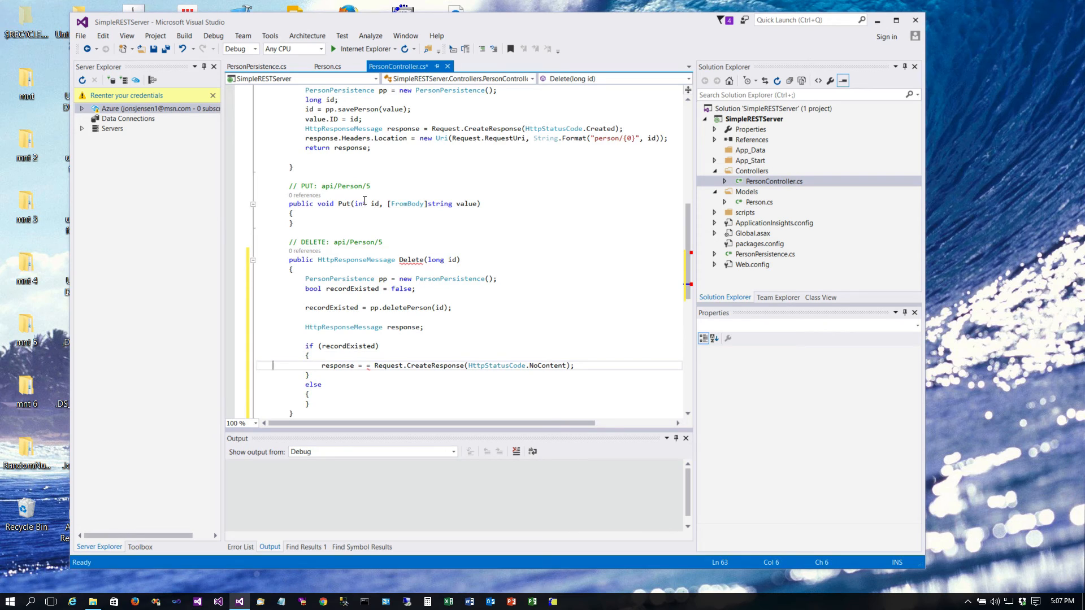
left_click(366, 365)
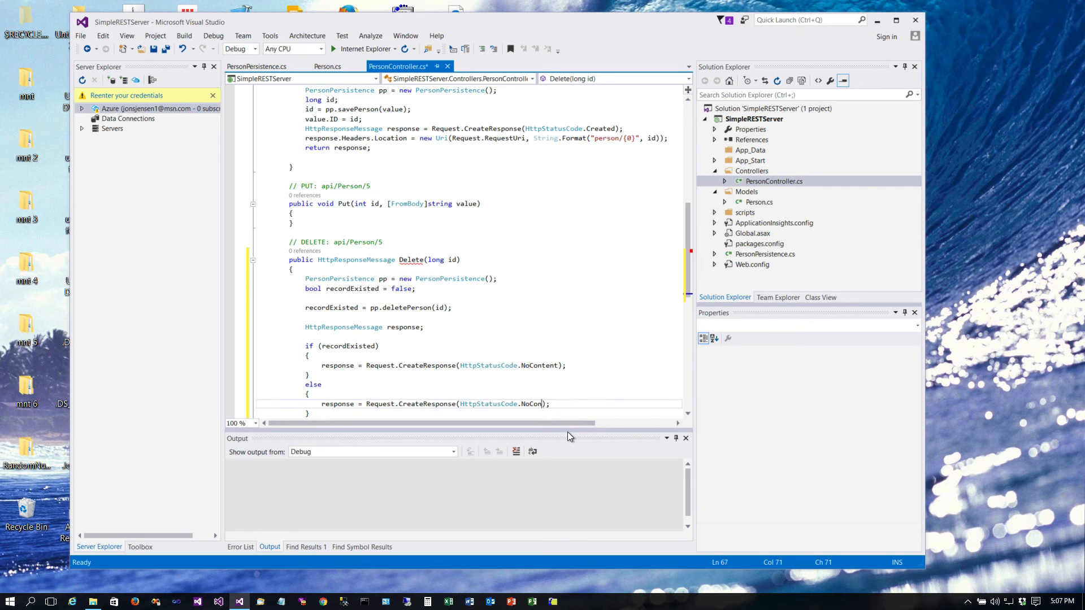
key("Backspace")
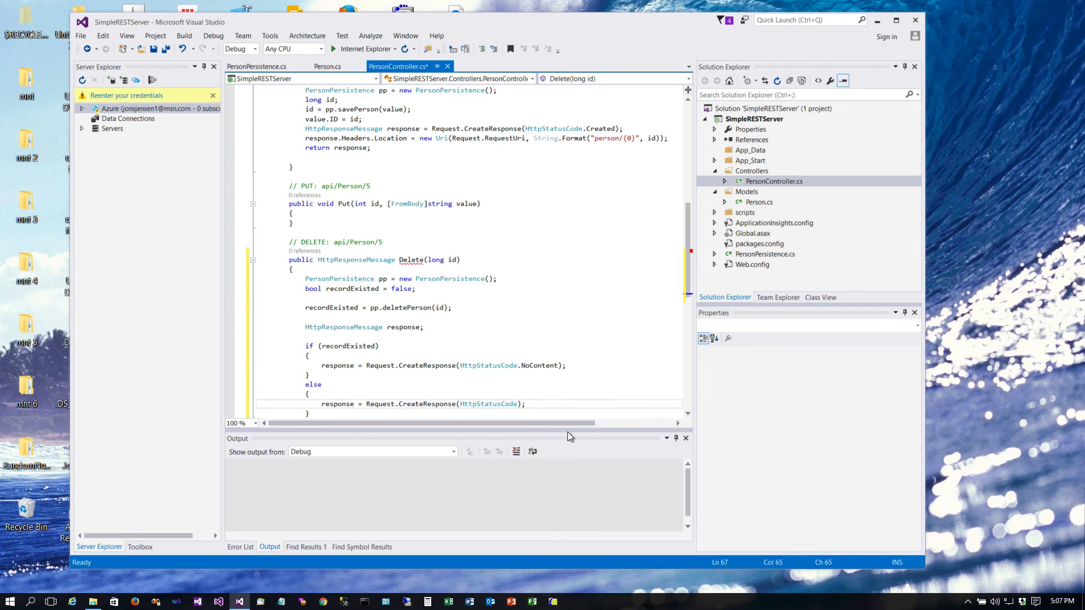
type("NotFound")
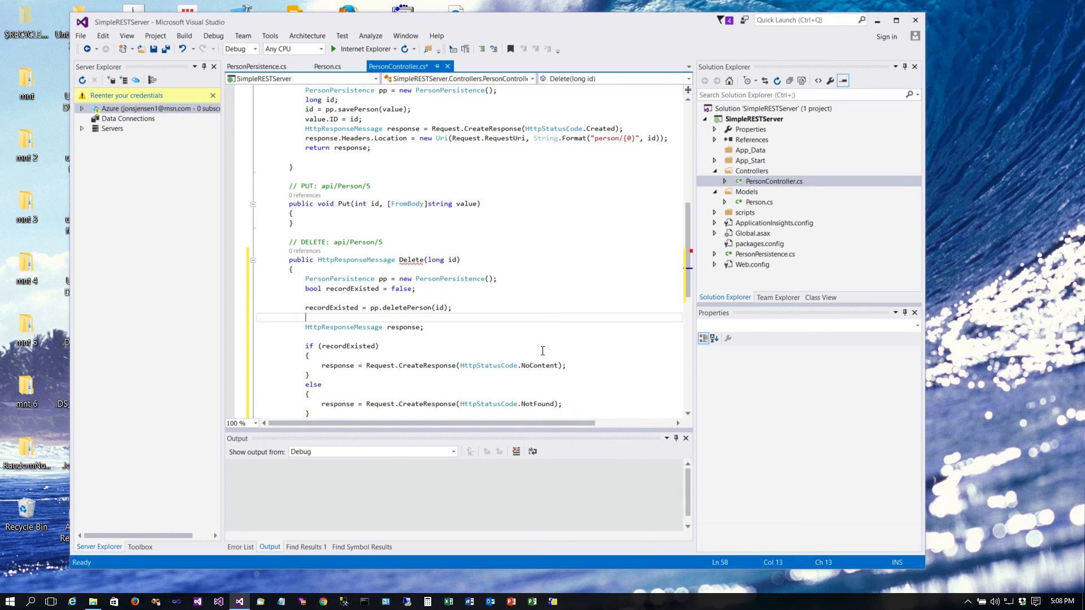
scroll("down", 3)
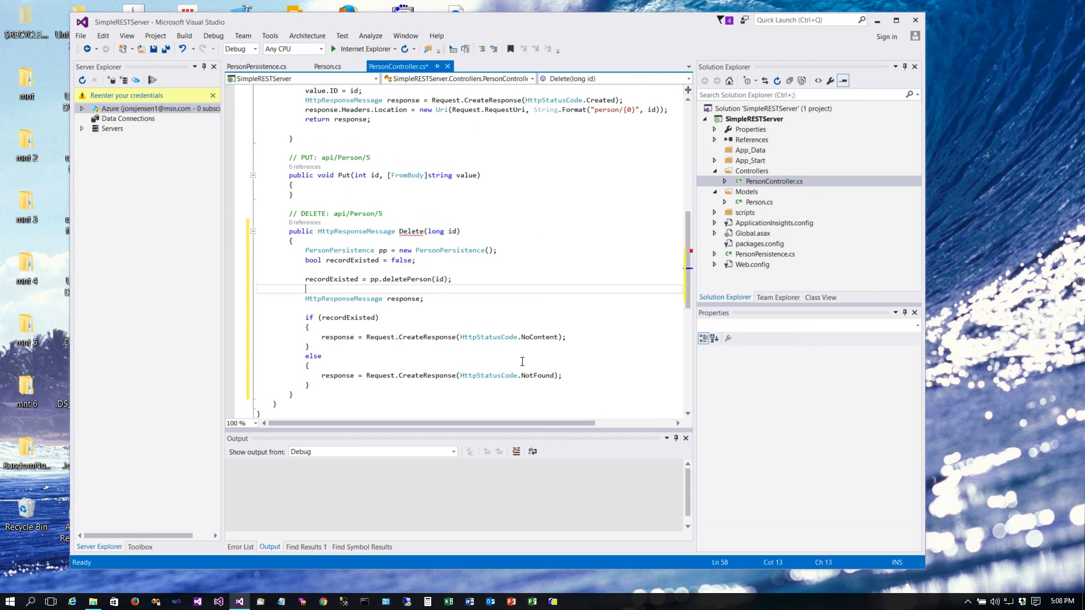
- Save, attempt a build, decline the old build, and add return response; to Delete
key("ctrl+s")
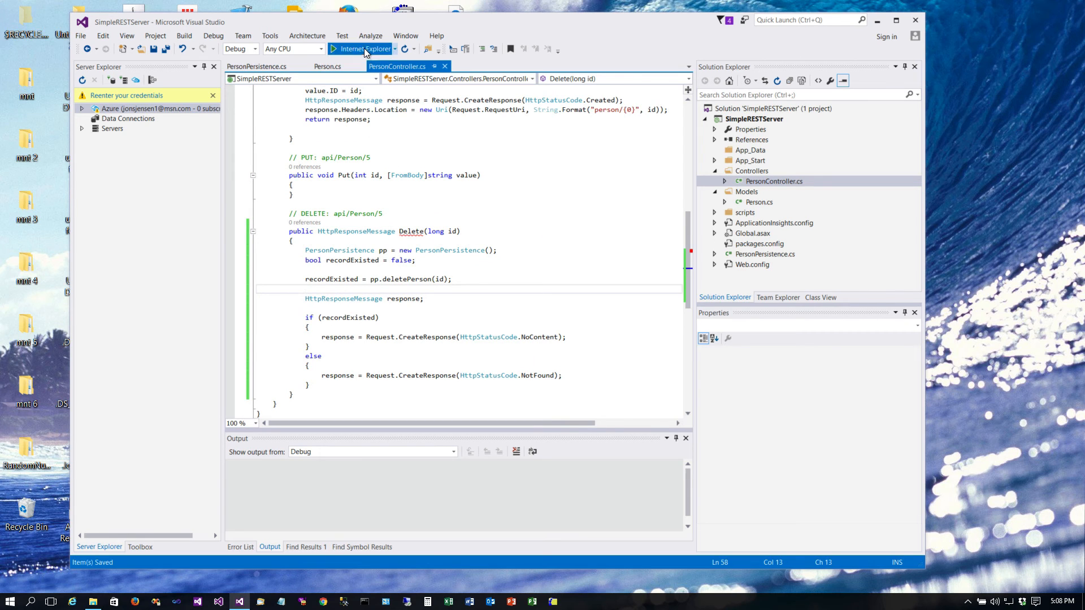
left_click(353, 49)
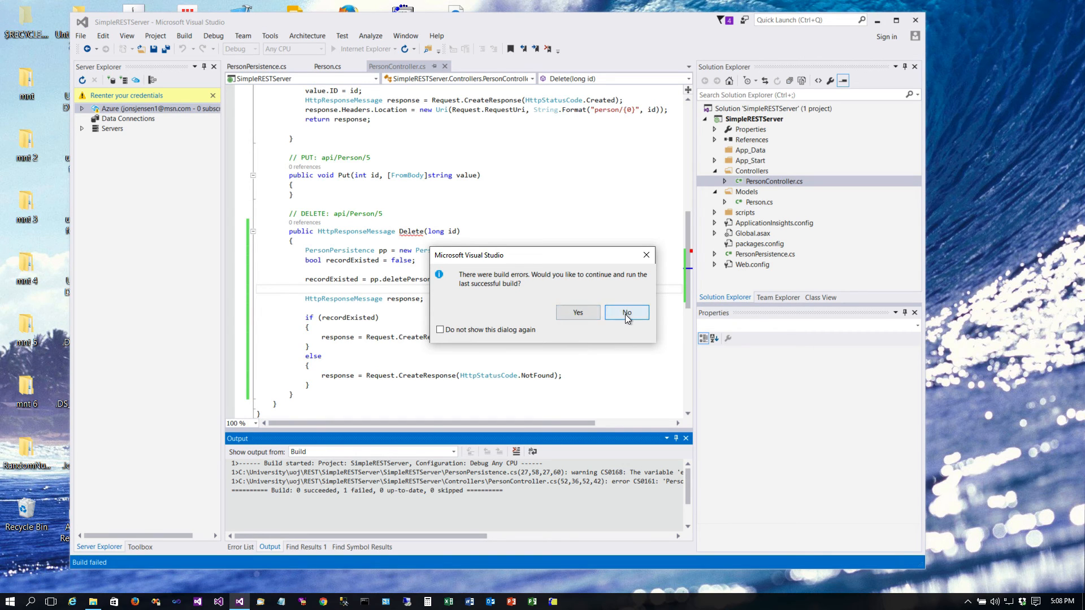
left_click(625, 312)
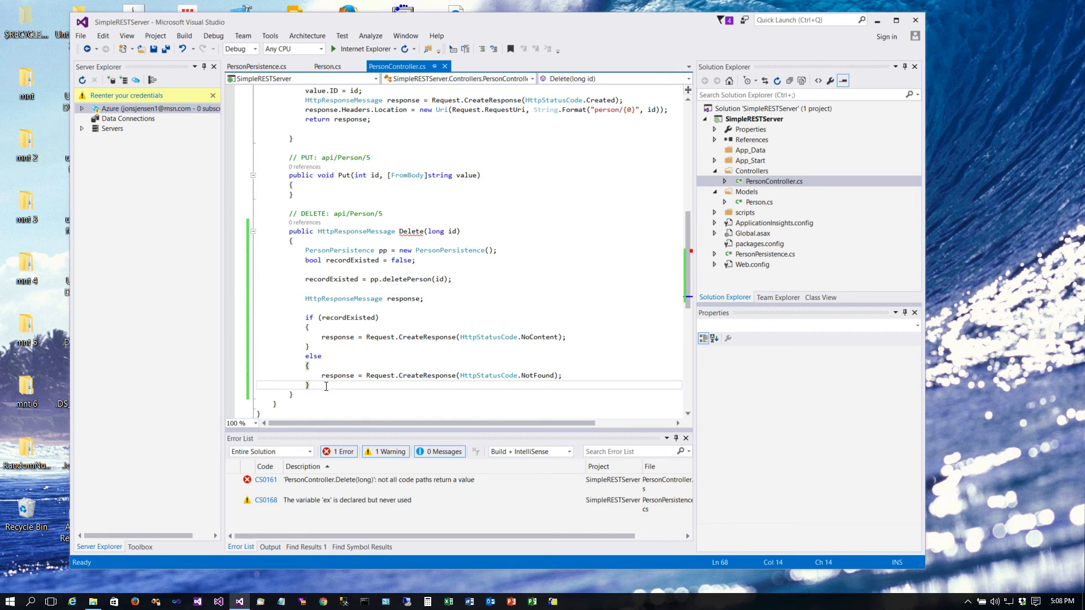
type("return r")
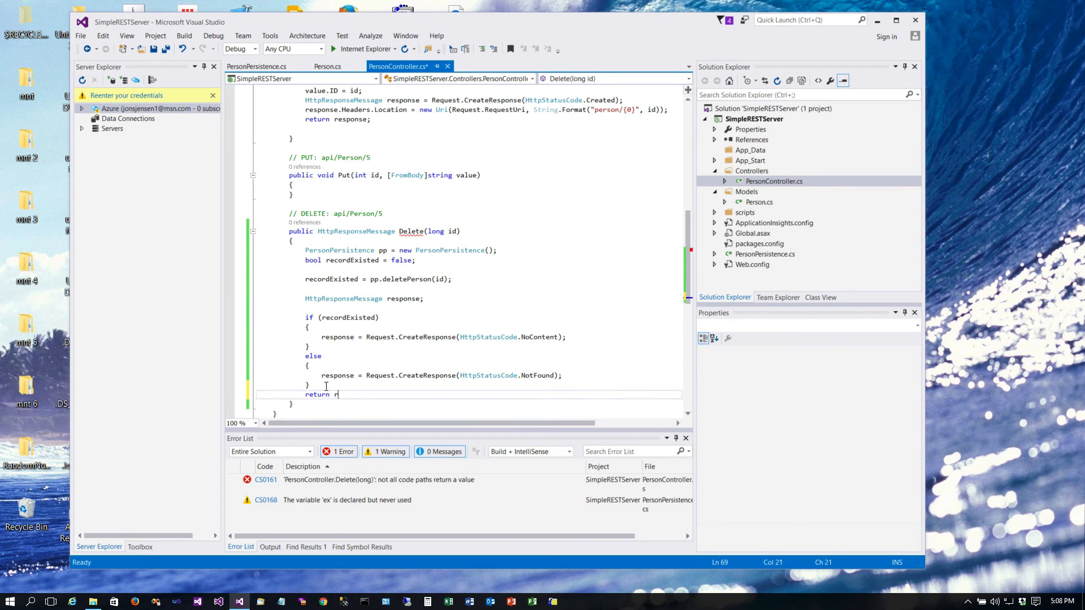
type("esponse;")
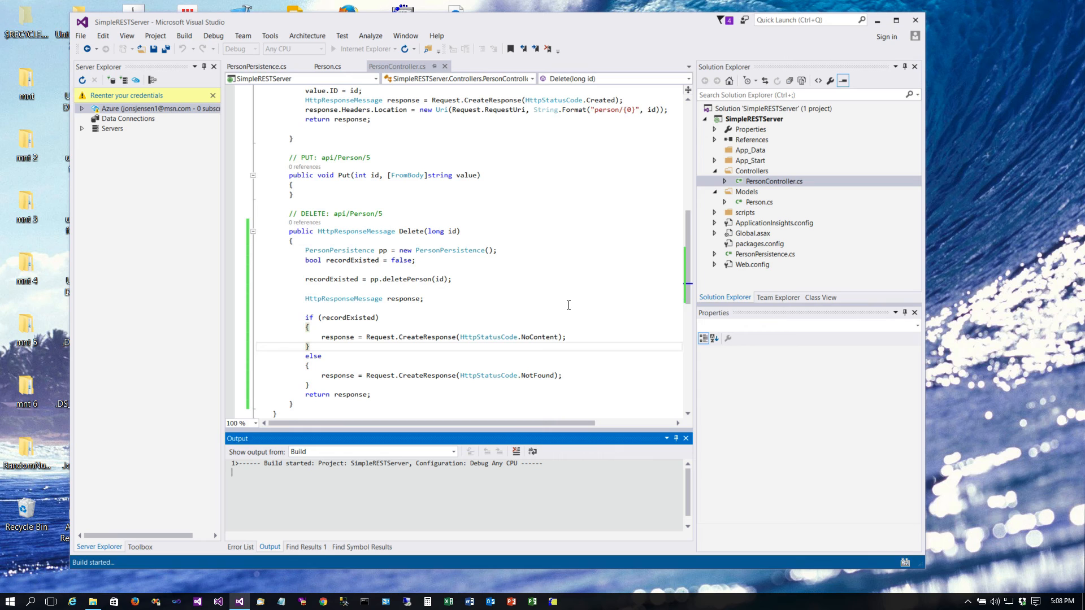
- Bring Chrome forward and open the DHC by Restlet REST client
left_click(320, 601)
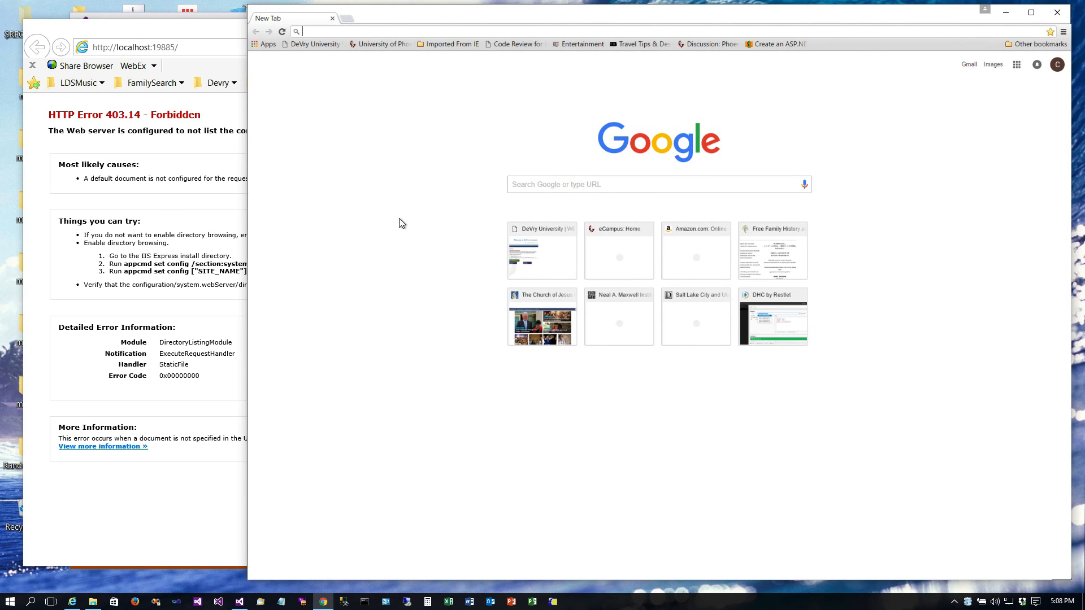
left_click(268, 45)
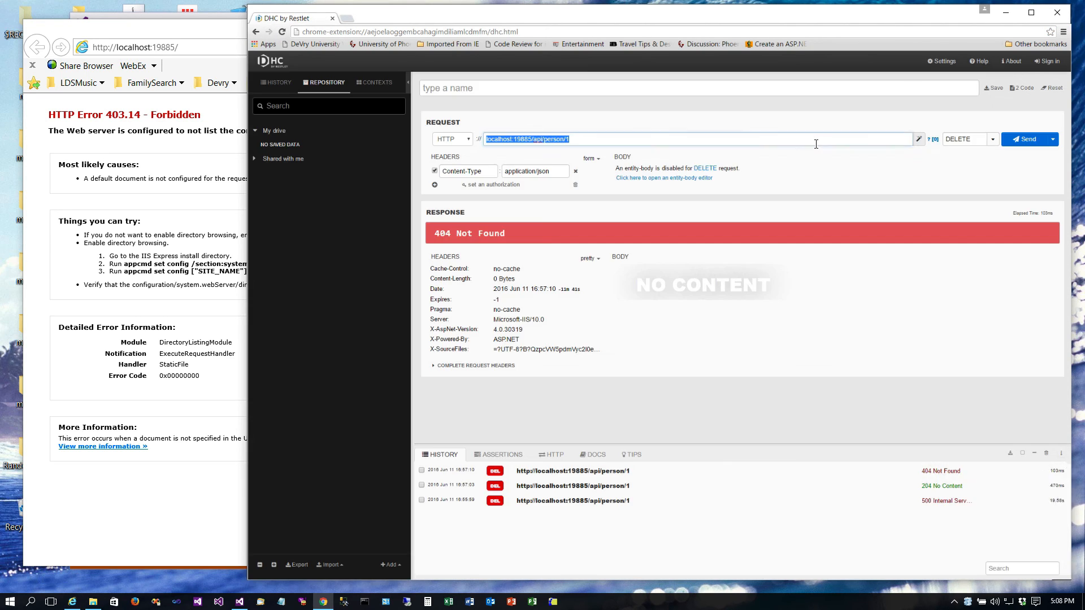
- Send GET to localhost:19885/api/person/ without an ID and get 200 OK listing people from ID 2
left_click(581, 139)
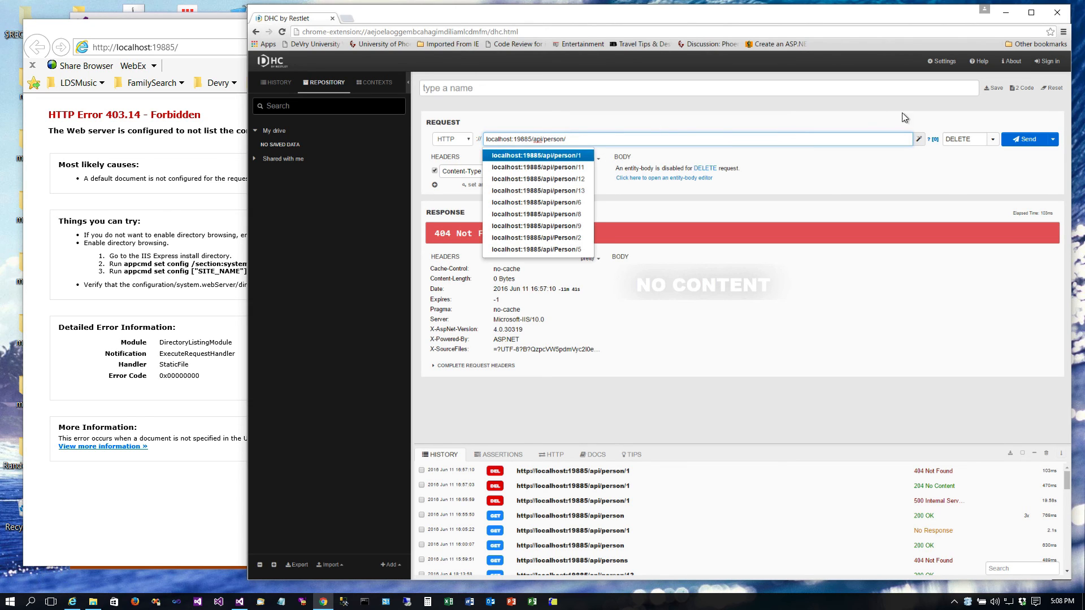
left_click(989, 140)
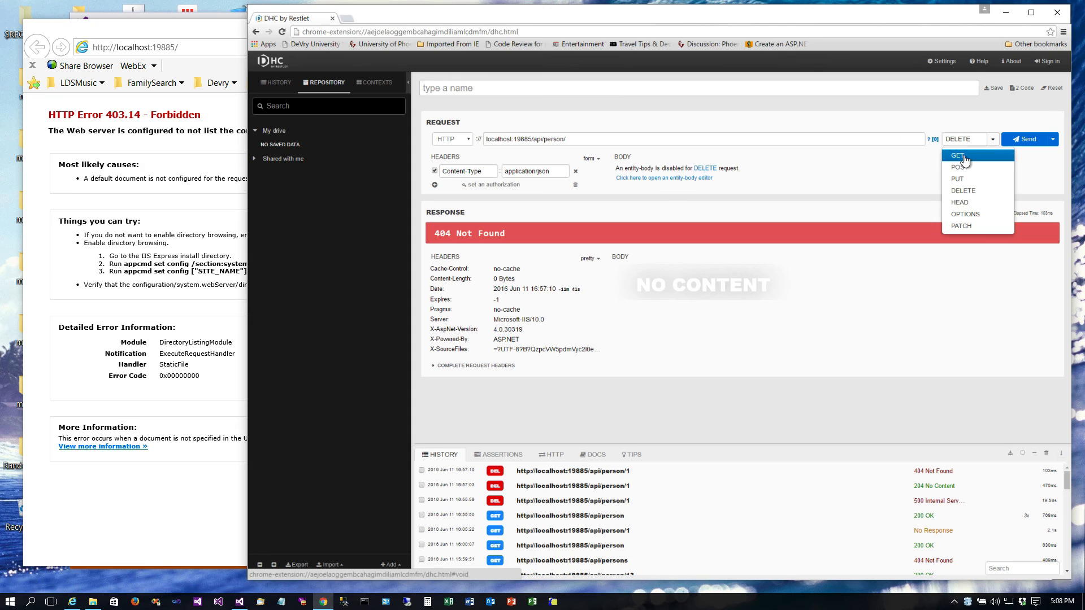
left_click(957, 156)
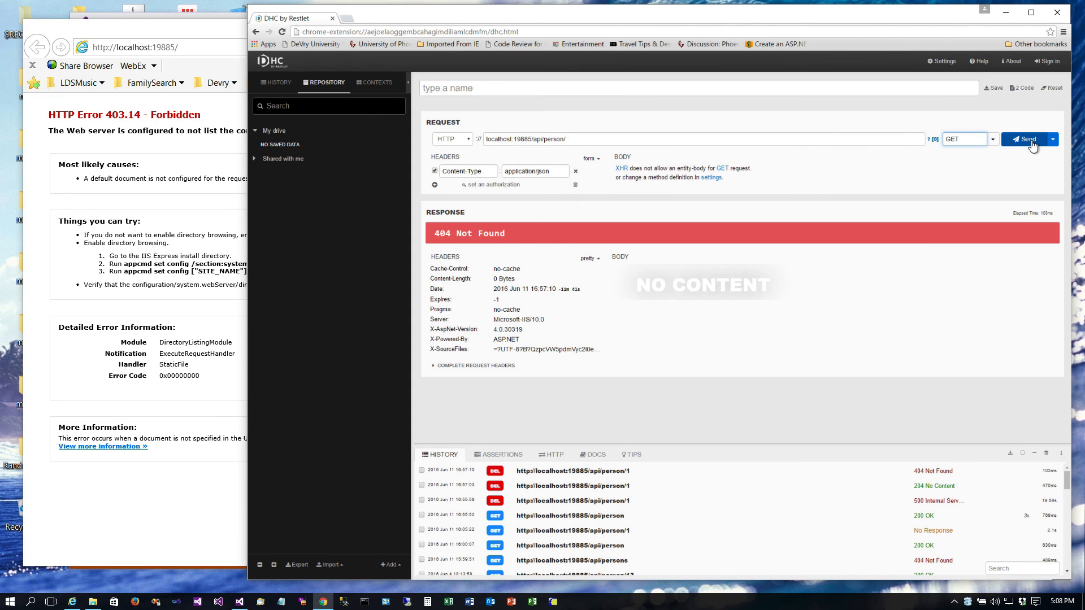
left_click(1020, 139)
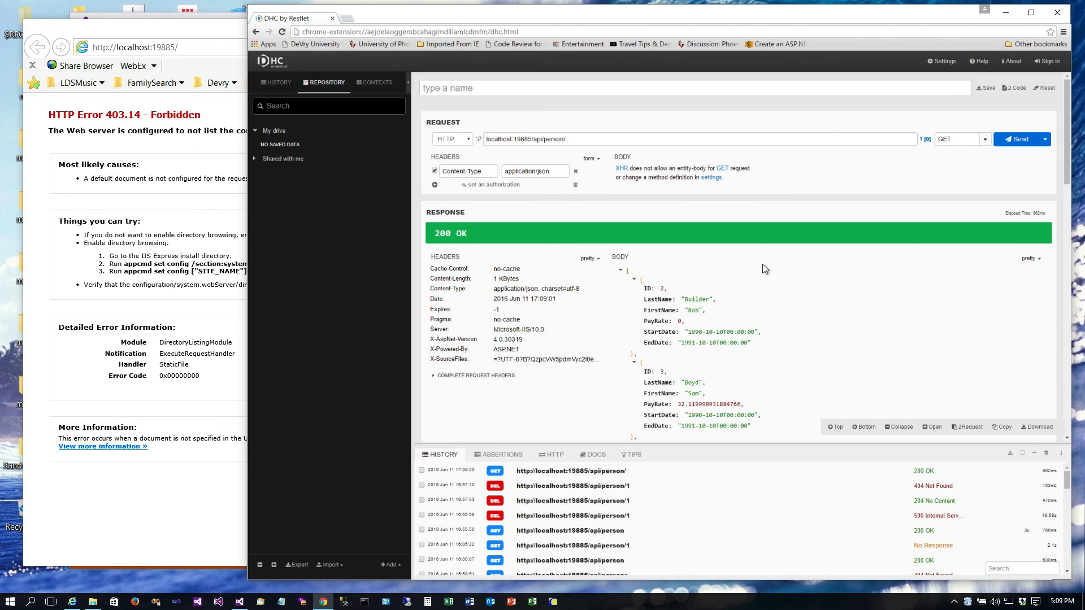
mouse_move(679, 292)
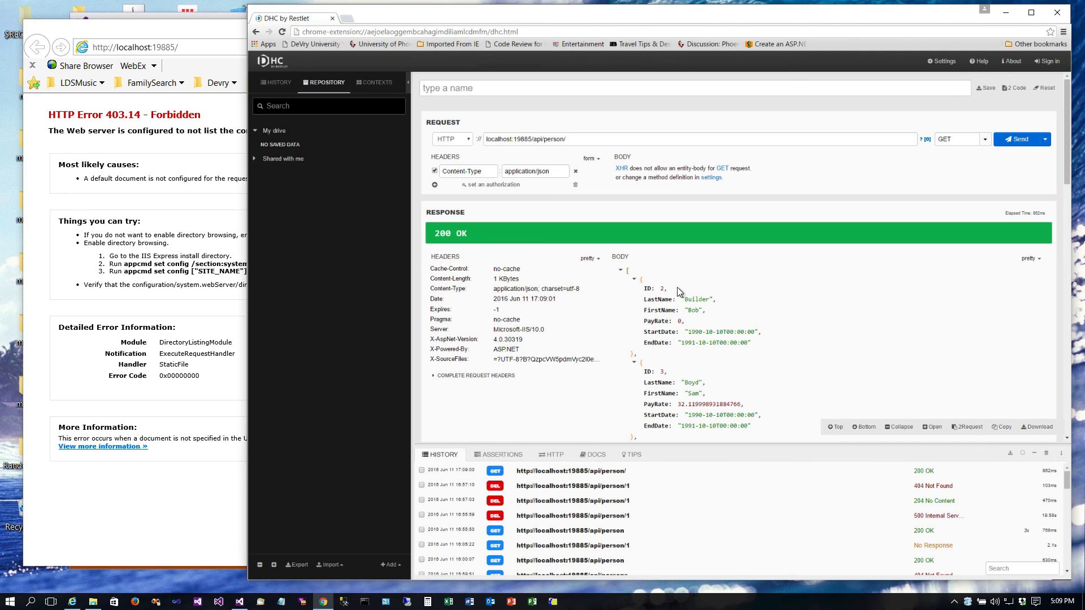
mouse_move(677, 336)
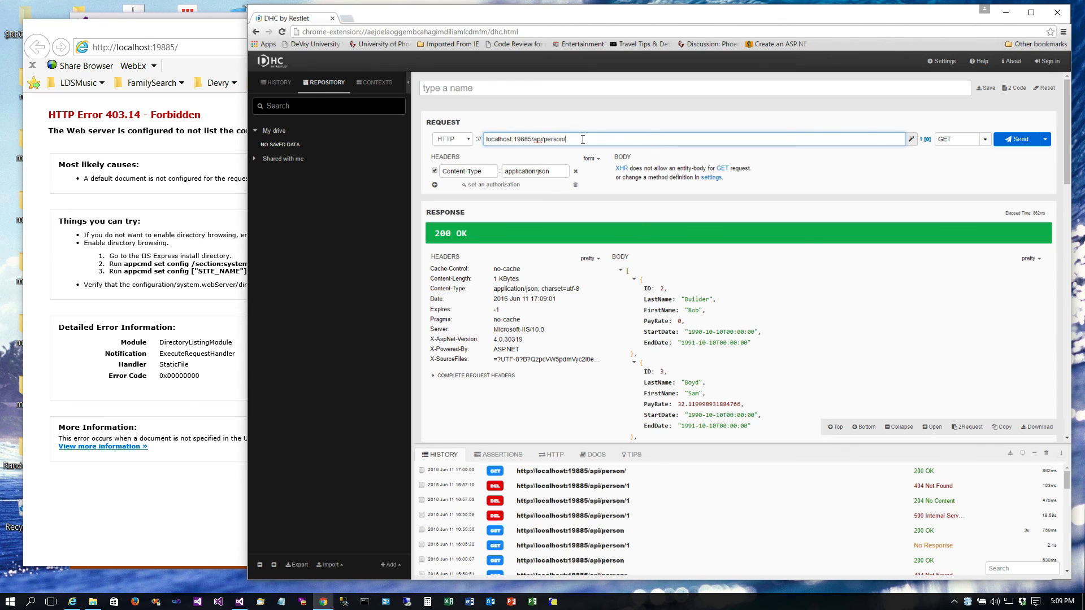
- Send DELETE to api/person/2 and receive 204 No Content
type("2")
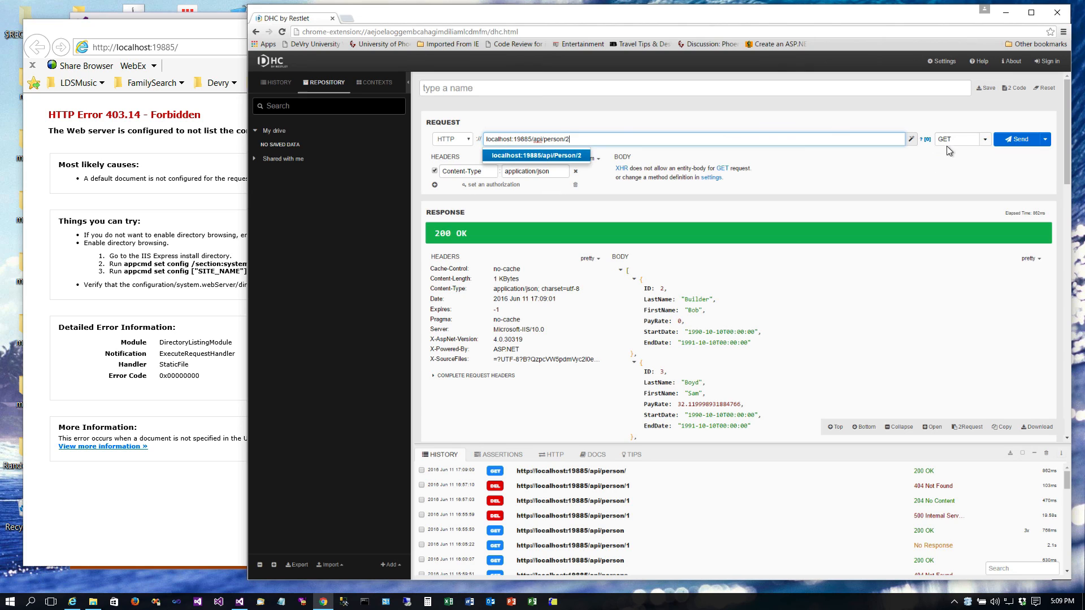
left_click(960, 139)
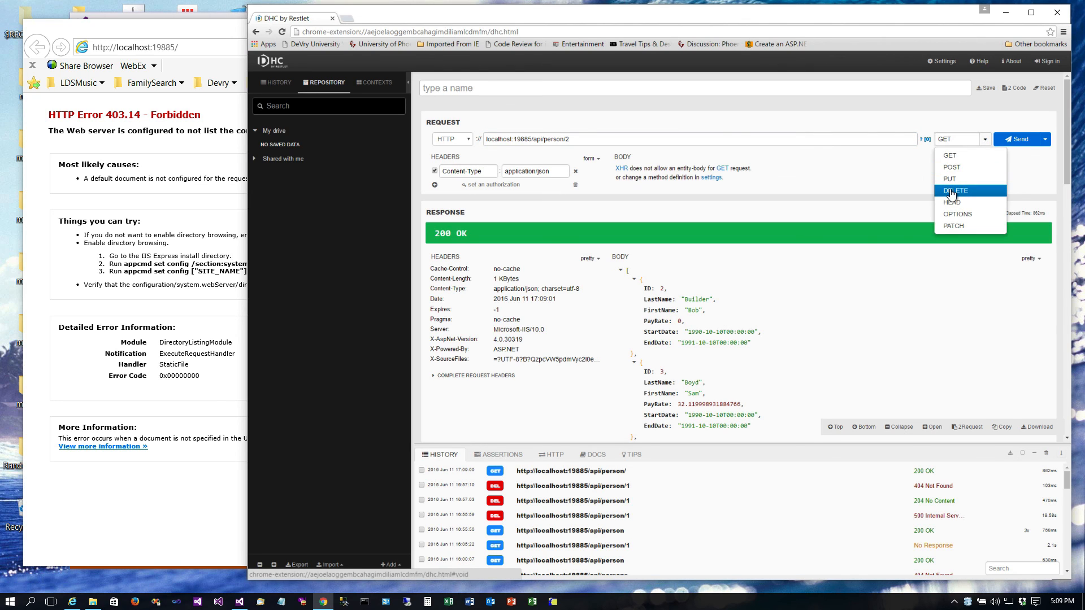
left_click(955, 189)
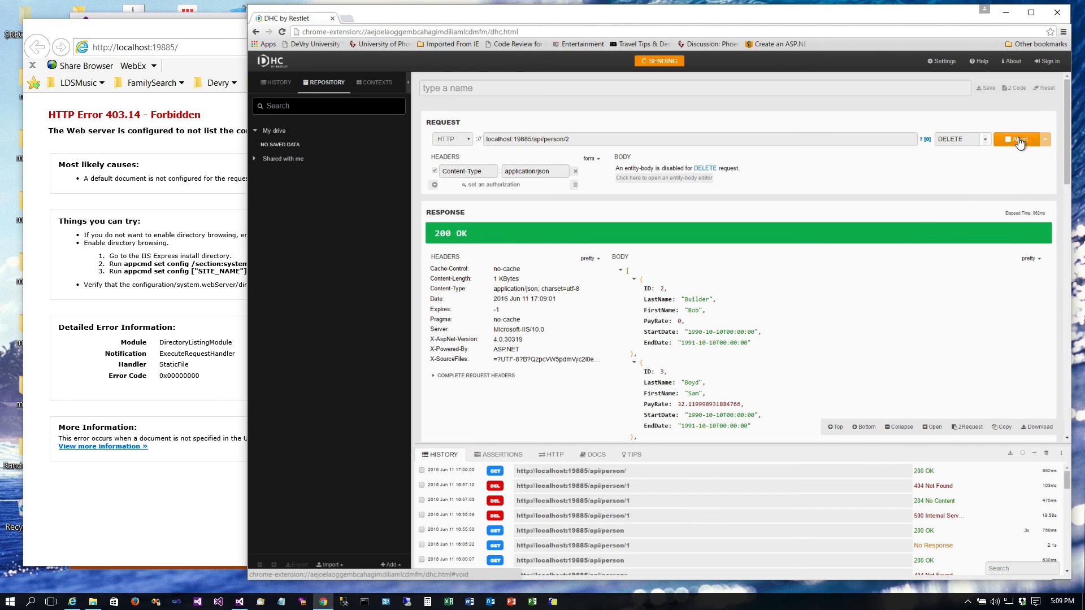
left_click(1018, 140)
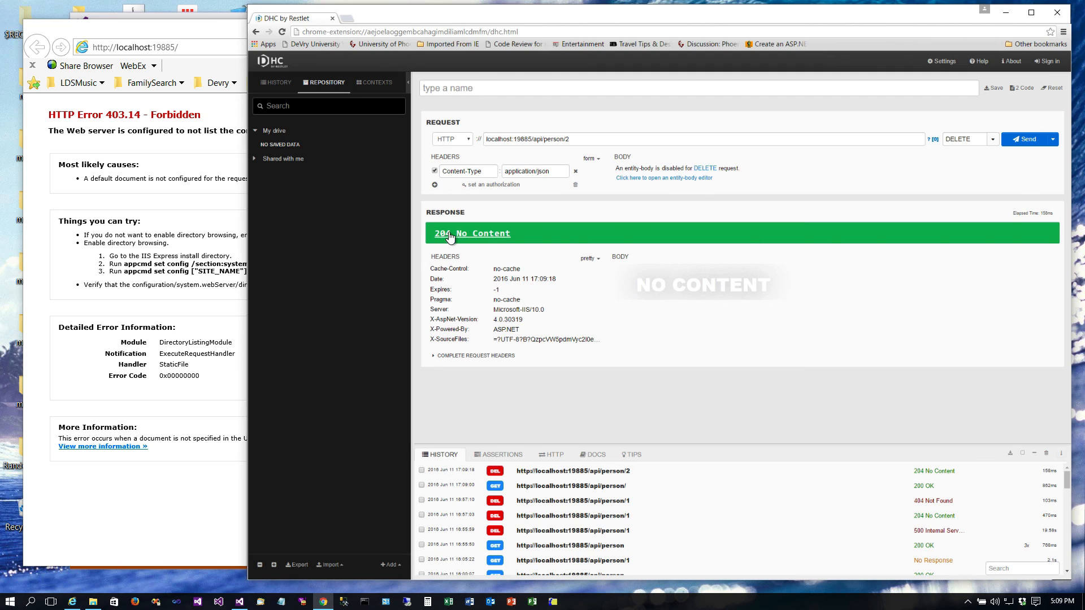
mouse_move(619, 137)
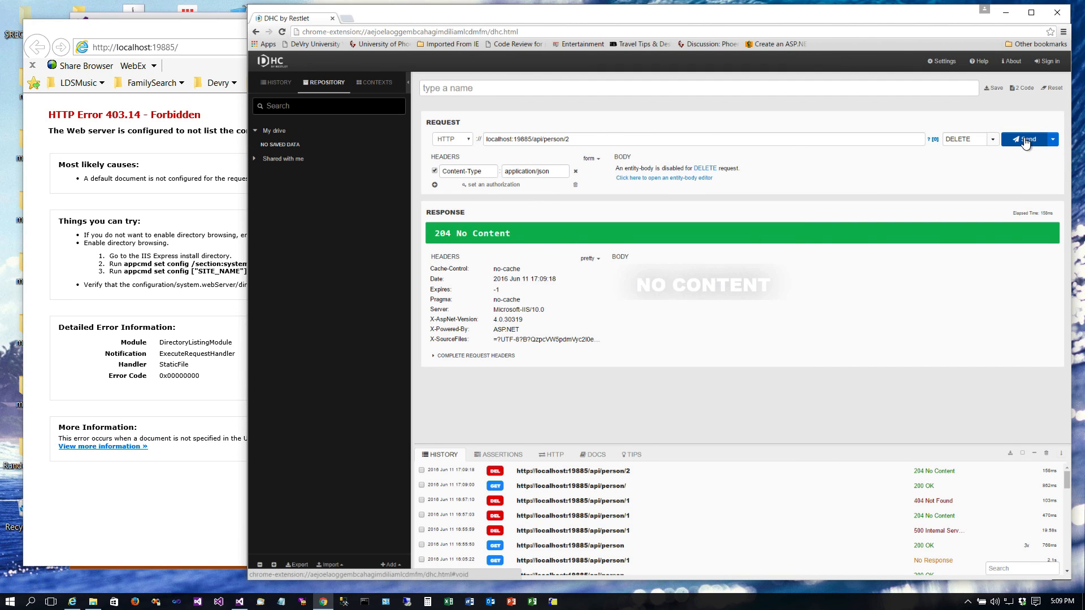
- Repeat the DELETE for person 2, now getting 404 Not Found
left_click(1026, 139)
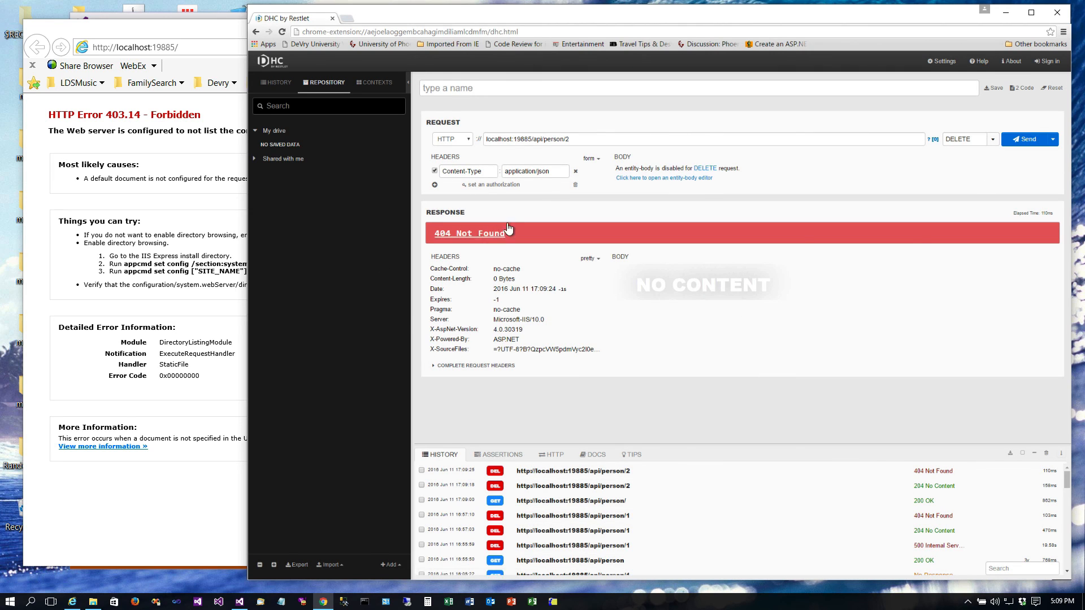
mouse_move(612, 292)
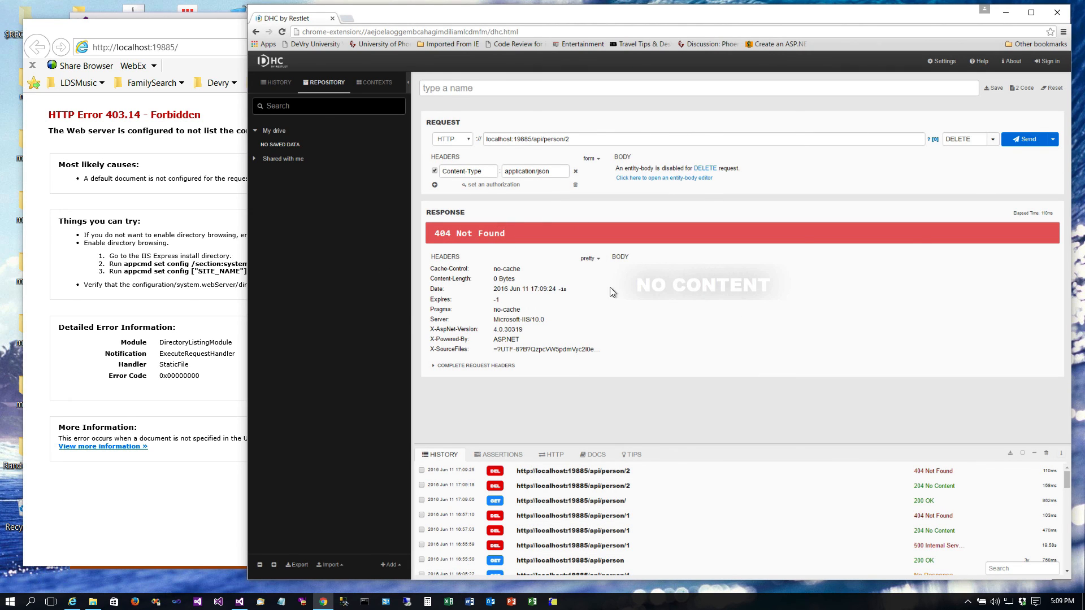
left_click(574, 139)
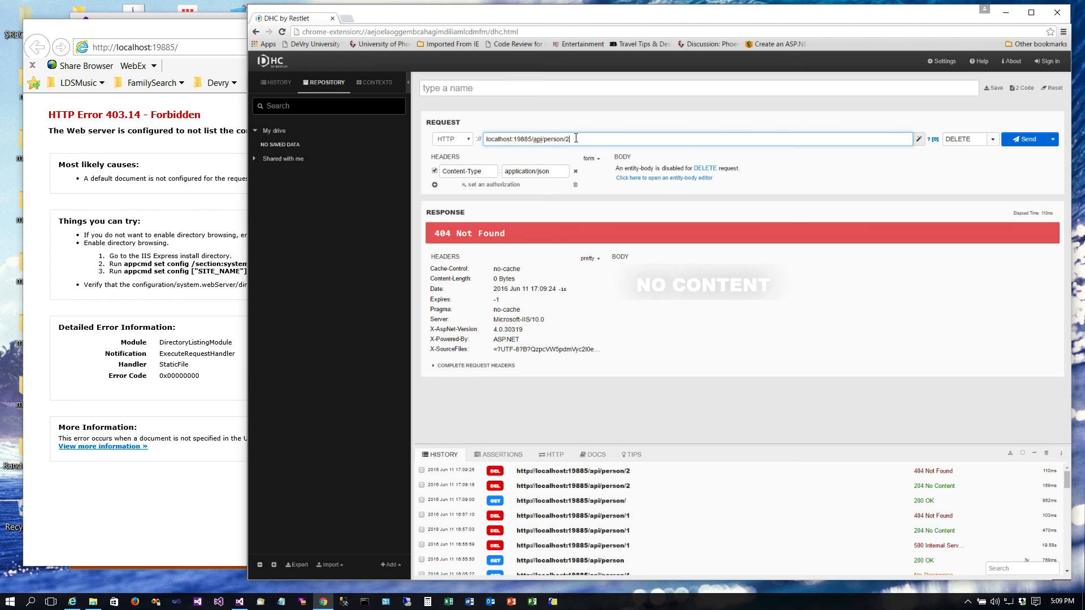
mouse_move(773, 214)
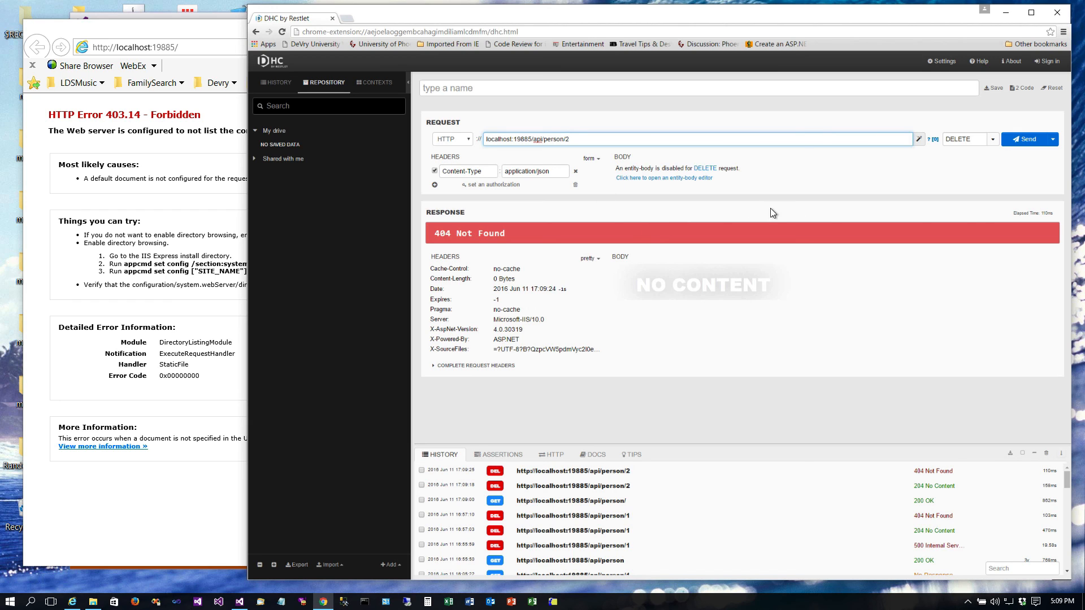